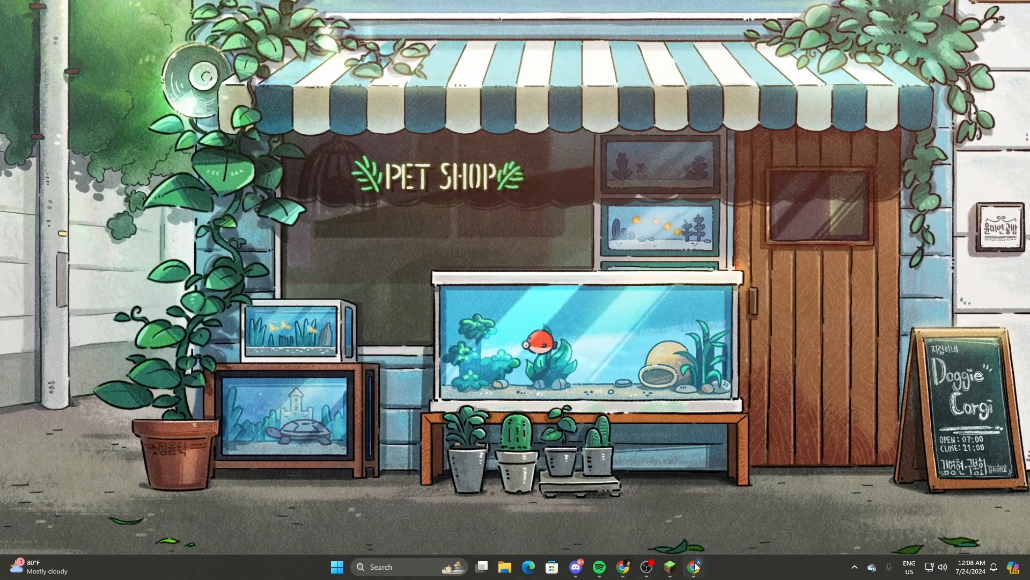
- Launch Google Chrome from the taskbar to a blank new tab
left_click(693, 567)
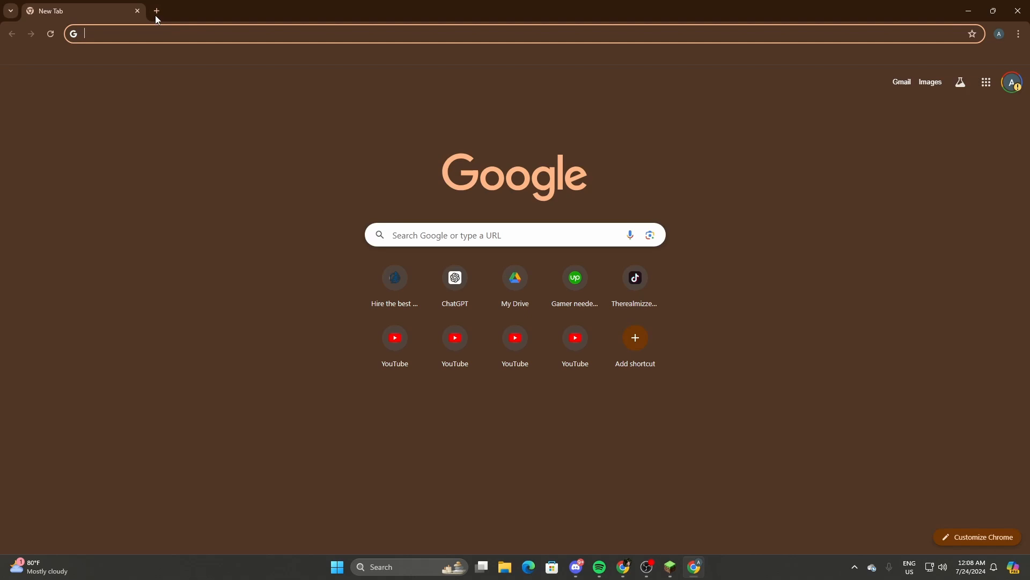
- Search Google for 'aternos' in a new tab and open the Aternos Minecraft servers result
left_click(156, 10)
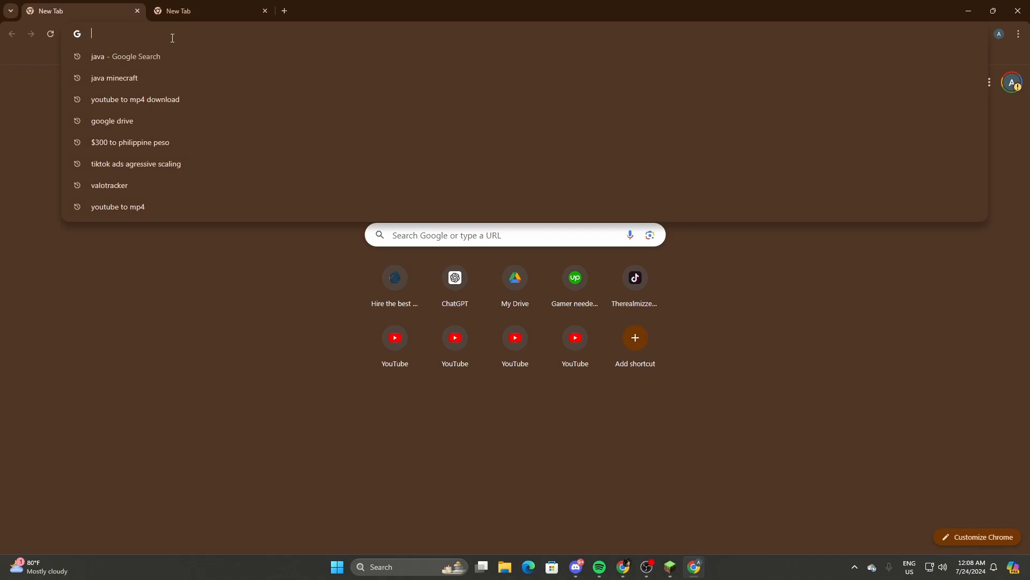
type("ate")
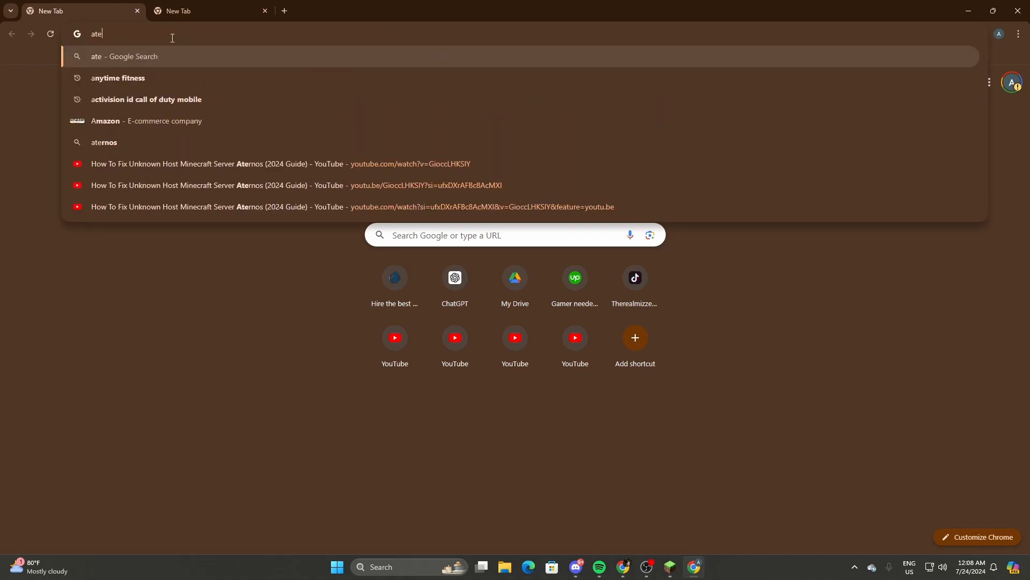
left_click(104, 141)
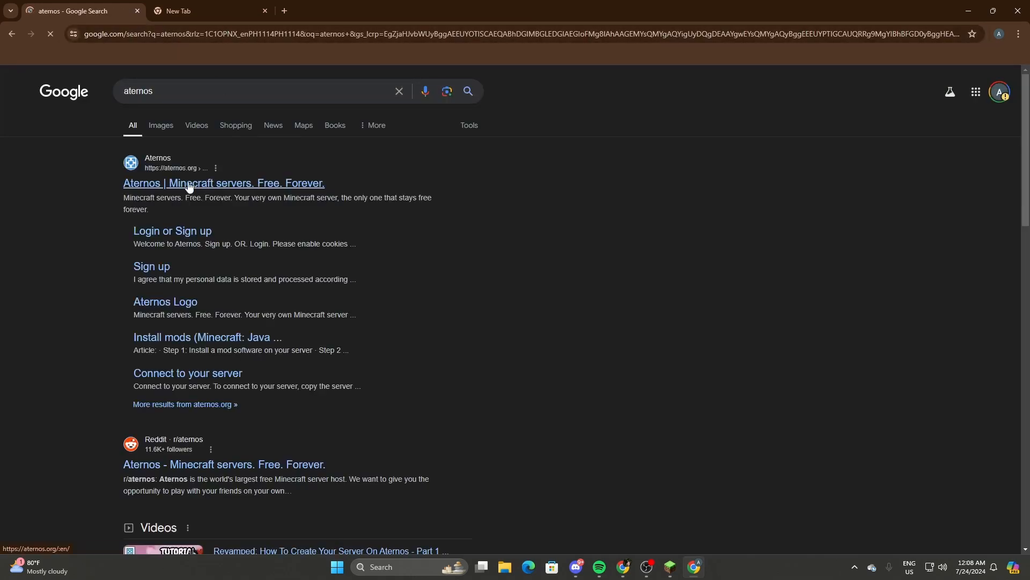
left_click(223, 183)
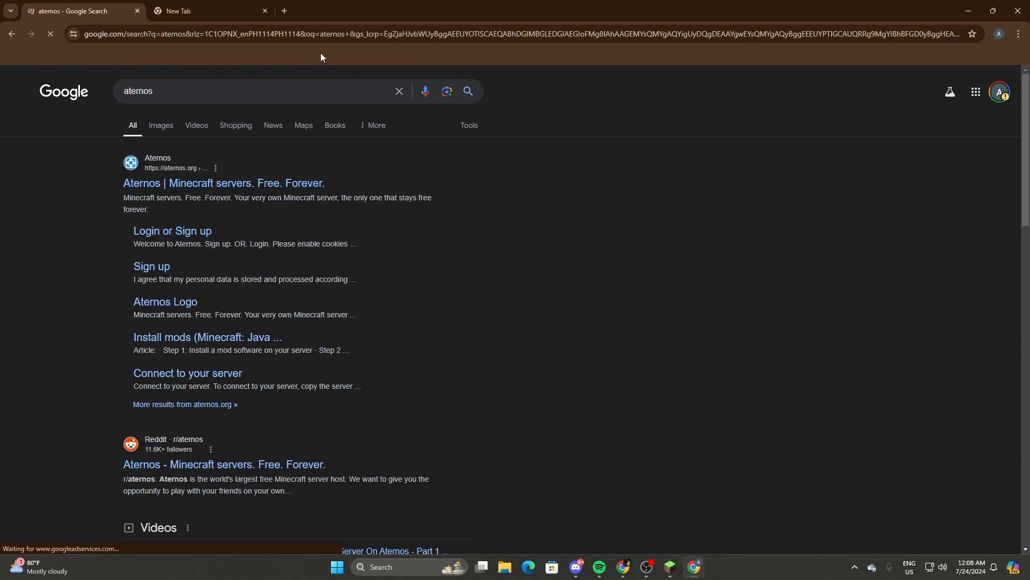
- Sign in to the Aternos account and decline Chrome's offer to save the password
left_click(222, 183)
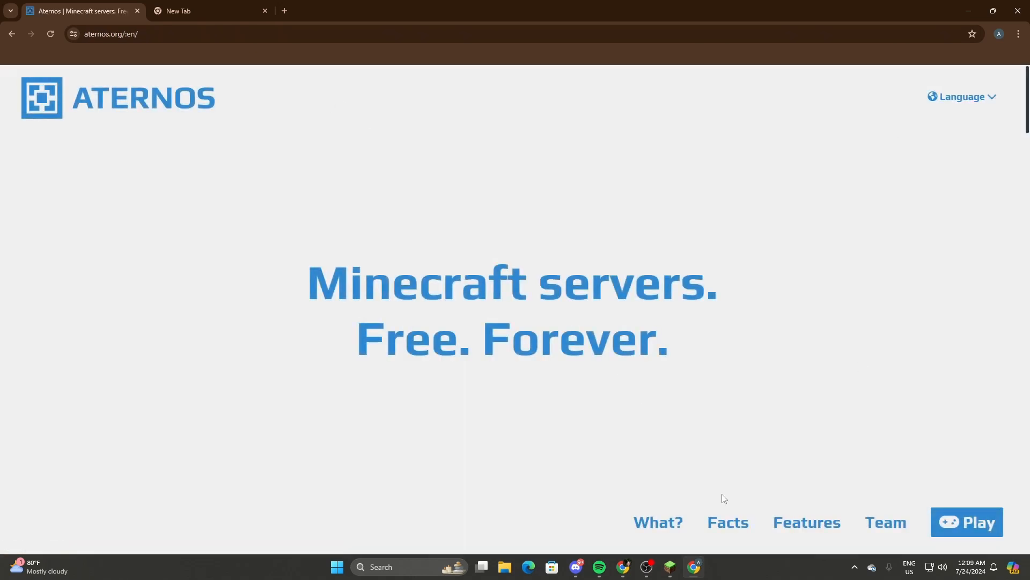
left_click(966, 522)
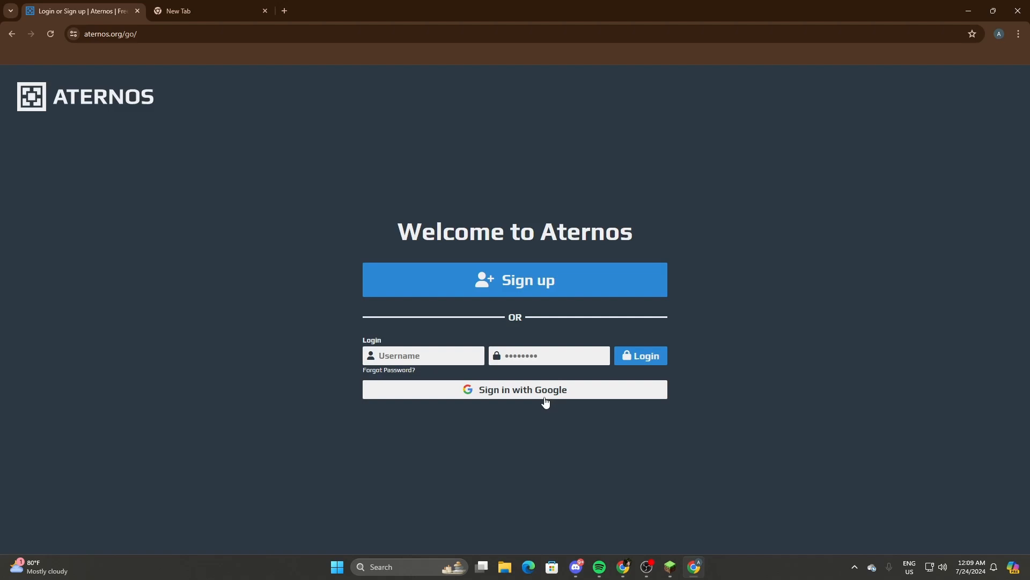
mouse_move(462, 281)
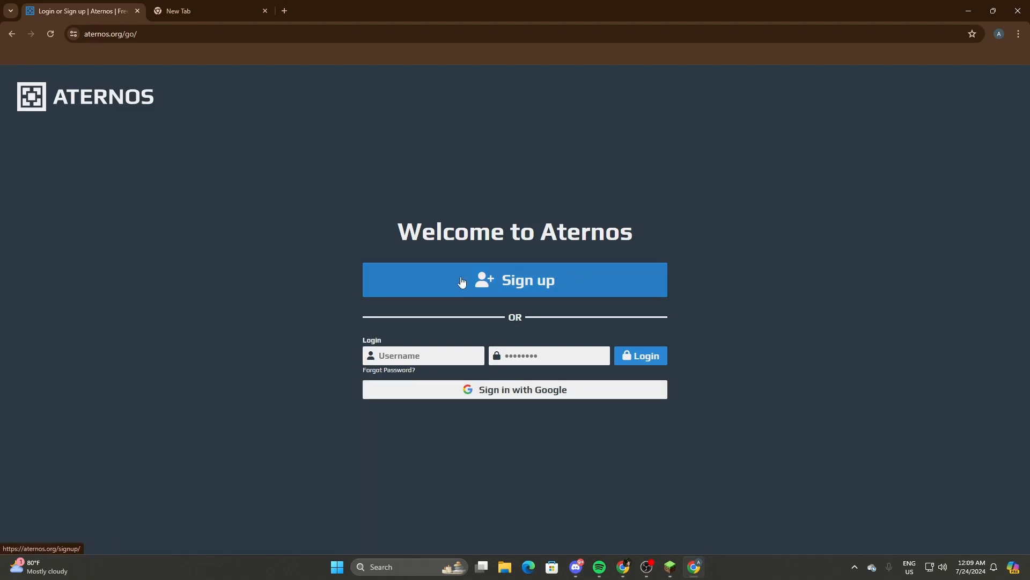
left_click(639, 356)
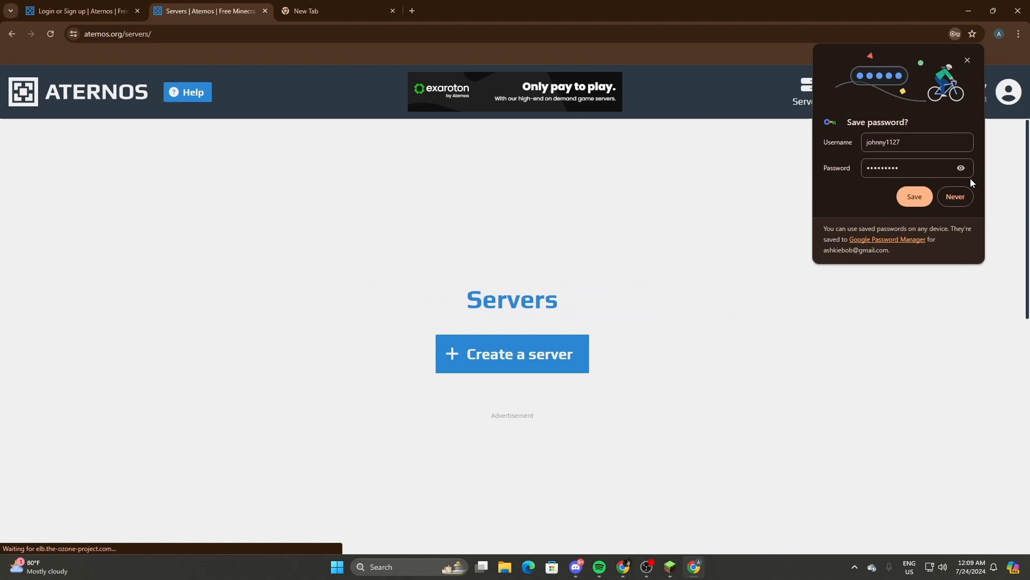
left_click(955, 196)
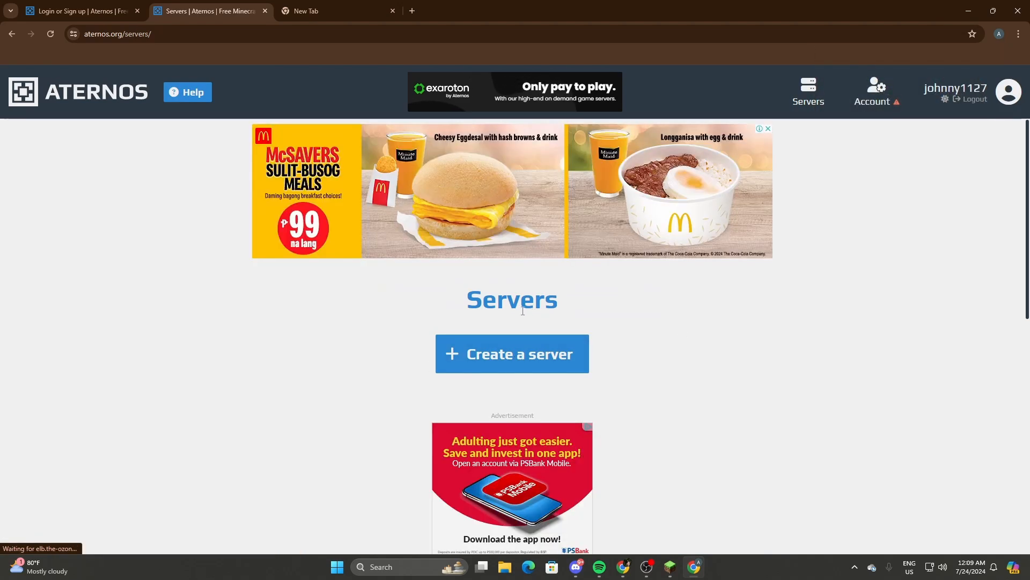
- Start a new Aternos server and choose Java Edition
left_click(511, 353)
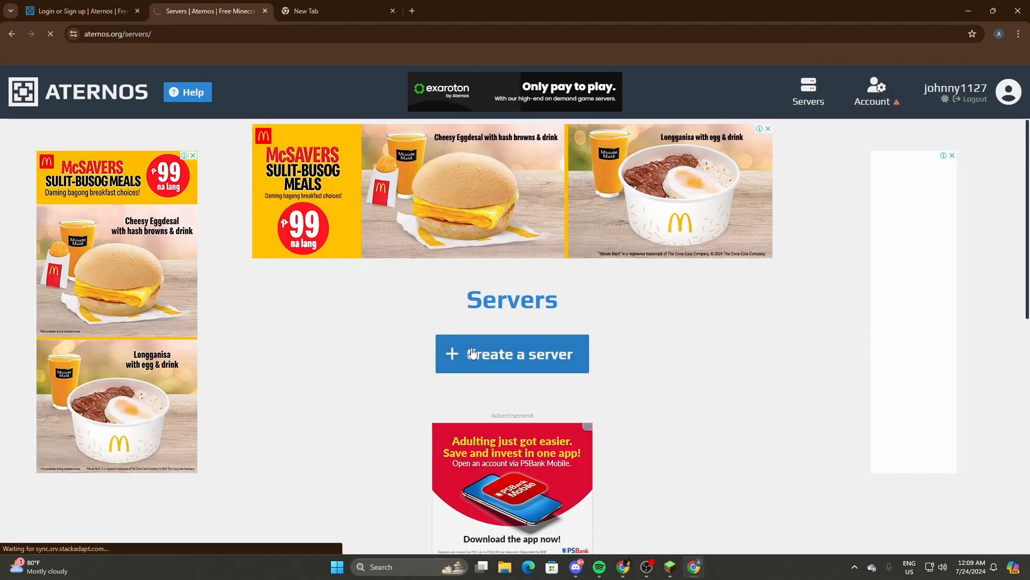
left_click(511, 354)
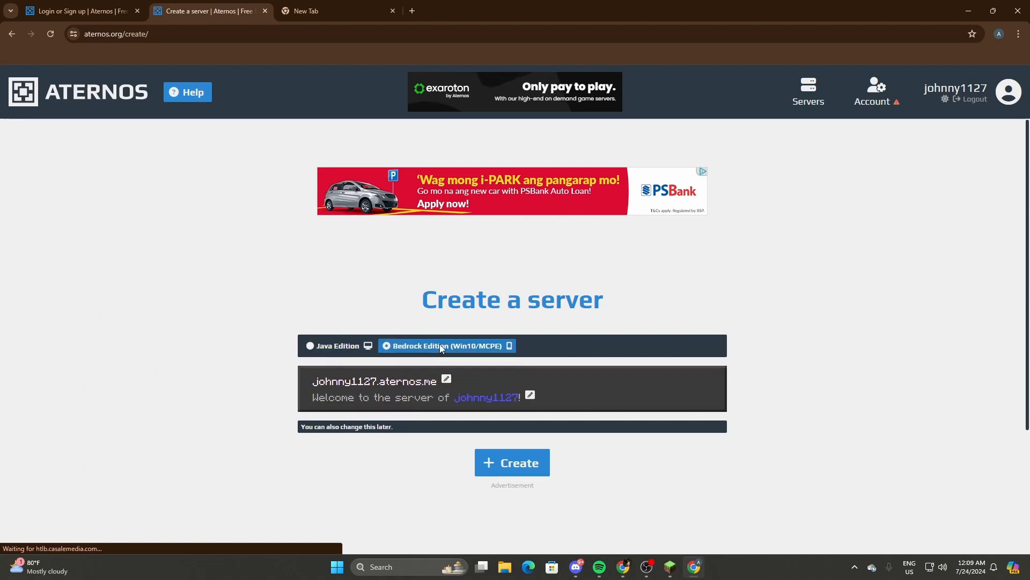
left_click(337, 346)
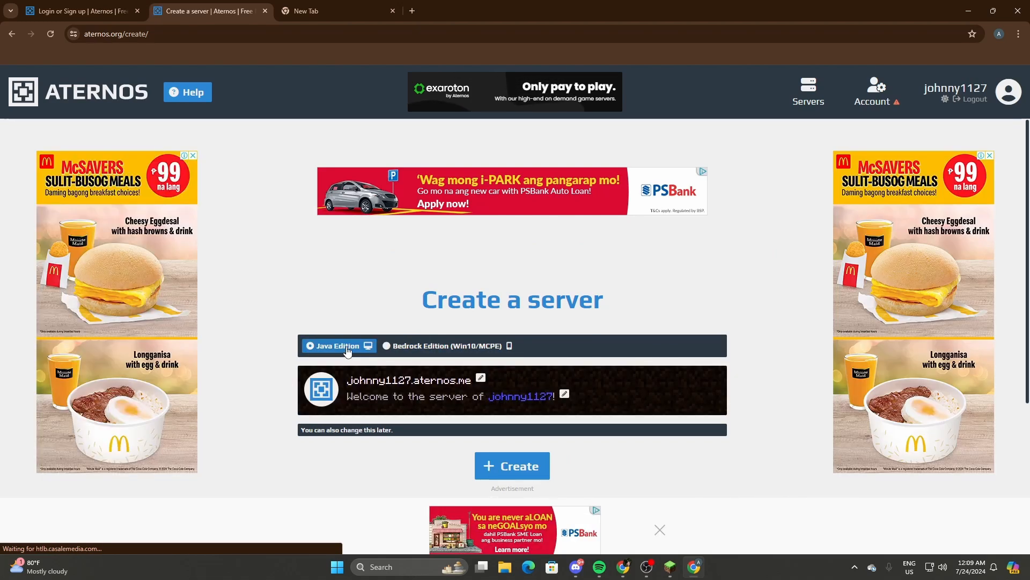
mouse_move(385, 372)
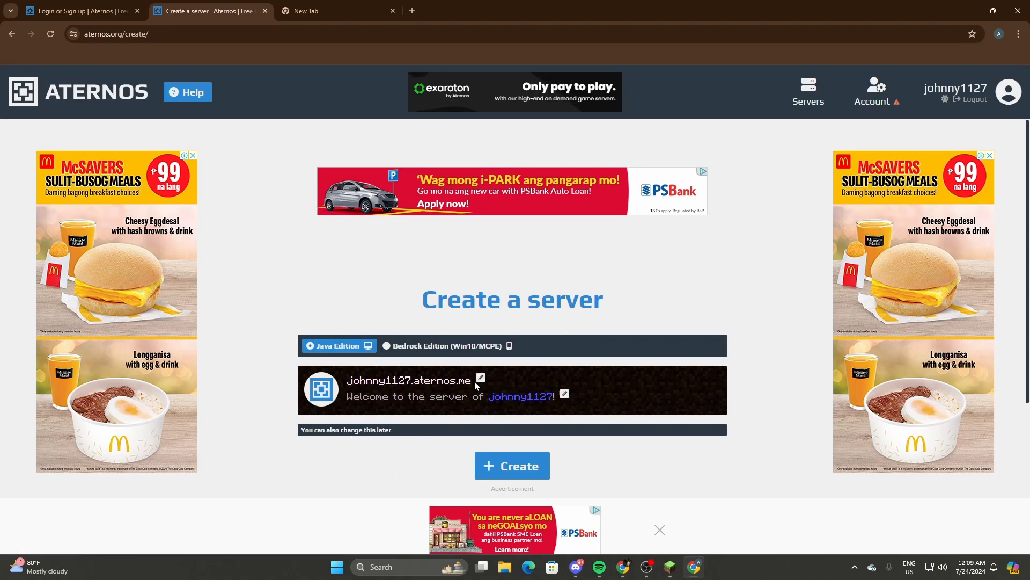
- Set the address to 'robert' and the message to 'what is up everybody', then create
double_click(380, 380)
type("r")
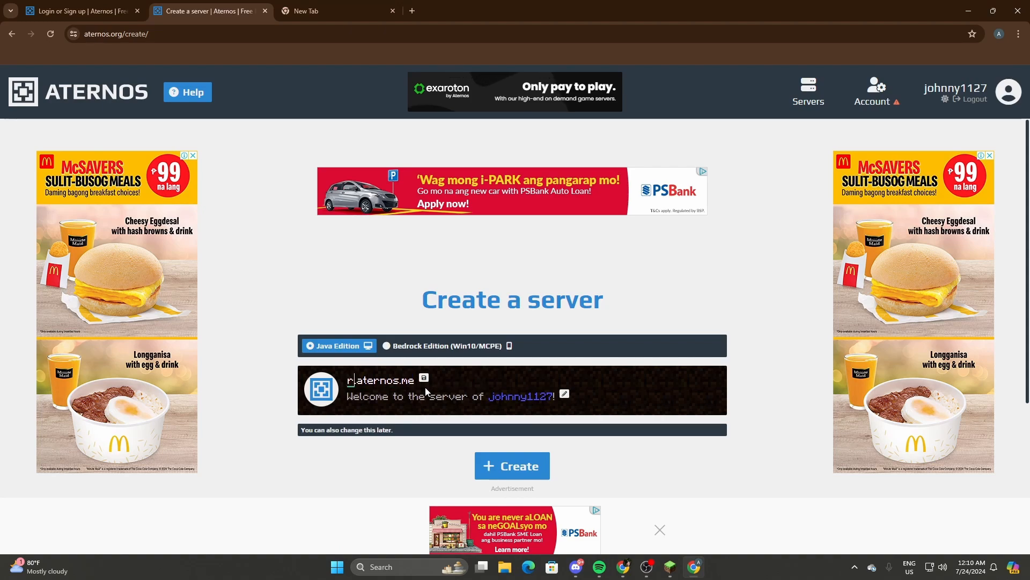
type("obert")
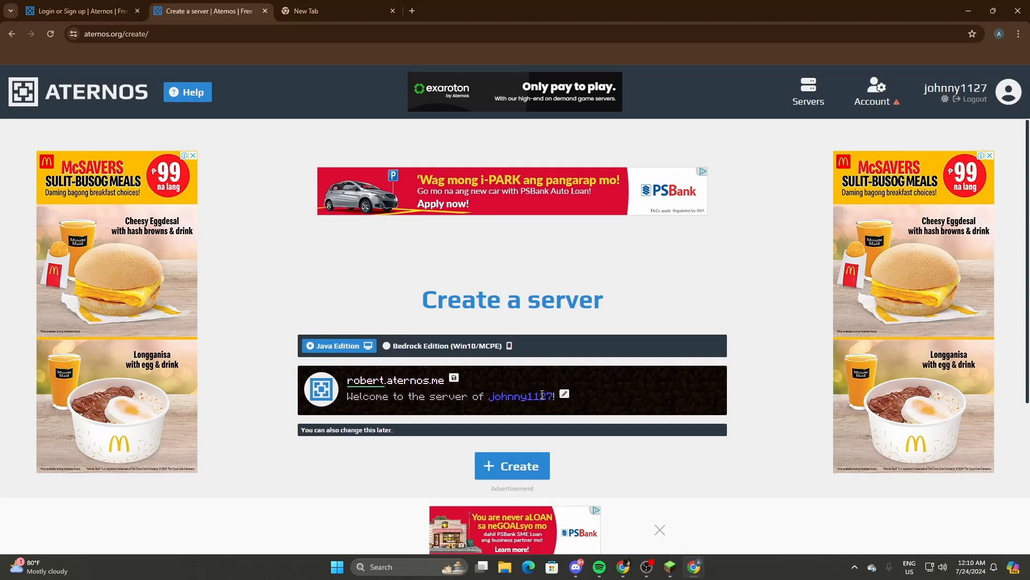
left_click(454, 395)
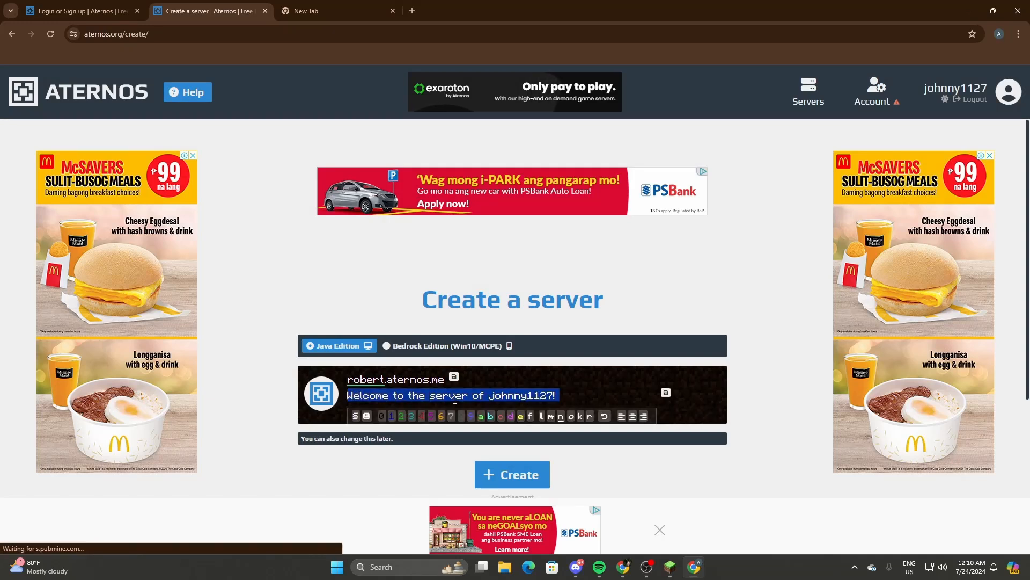
type("what is up")
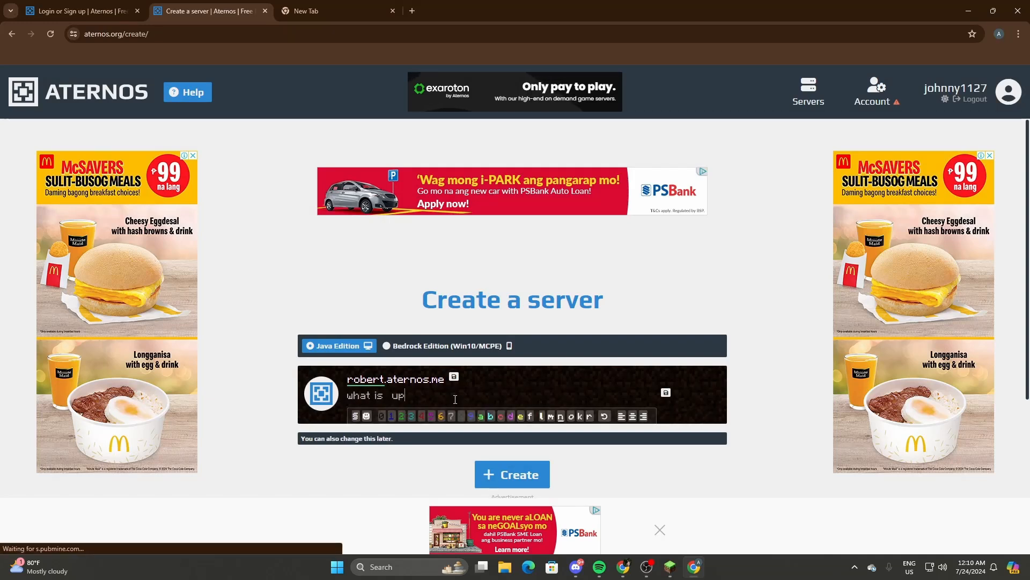
type("everyo")
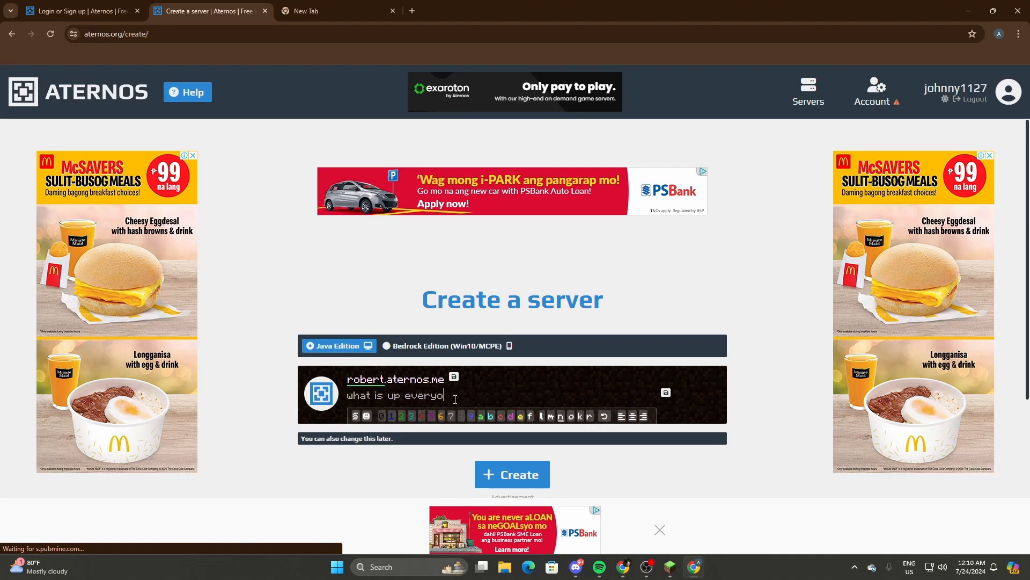
type("body")
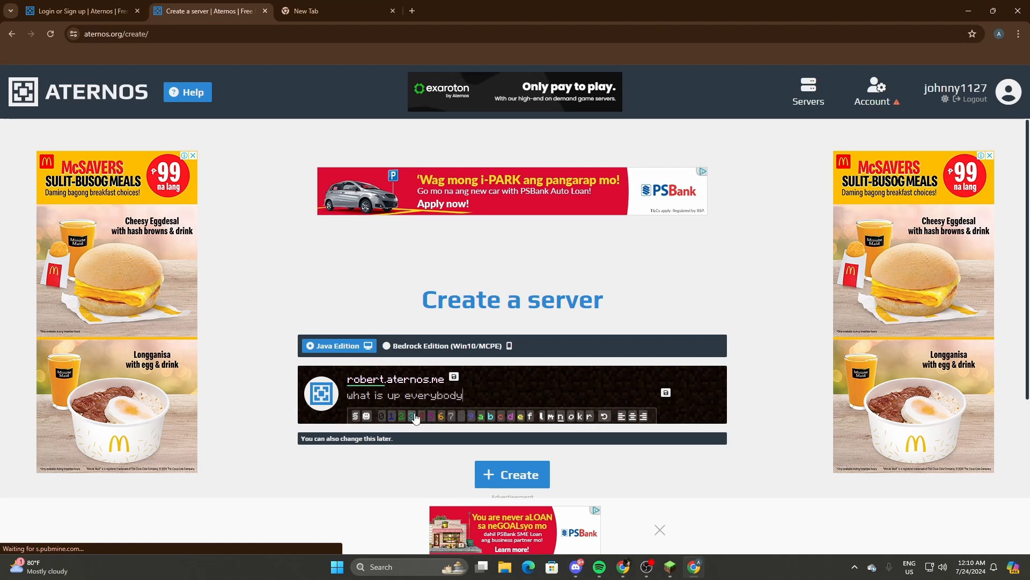
left_click(393, 415)
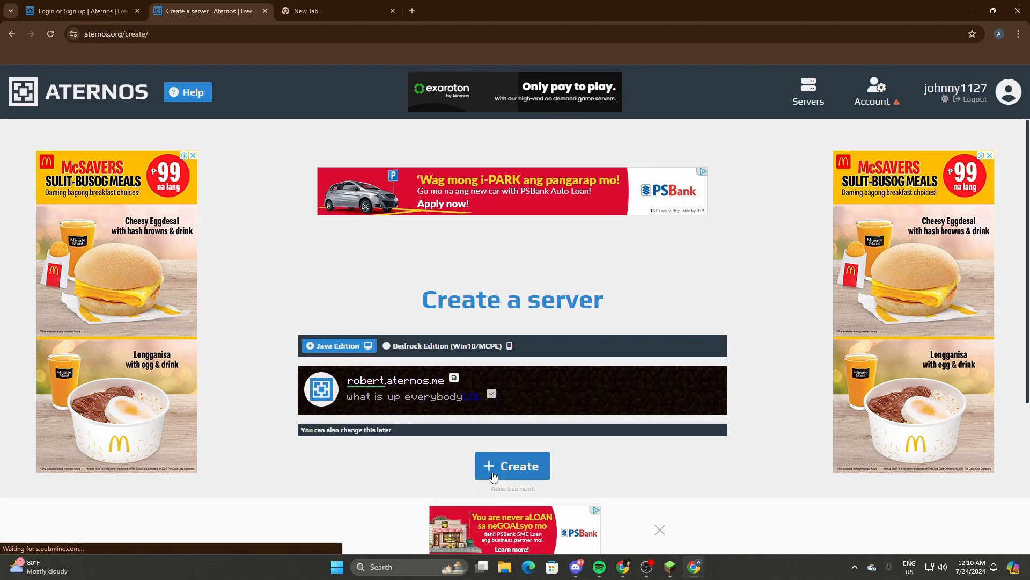
left_click(512, 465)
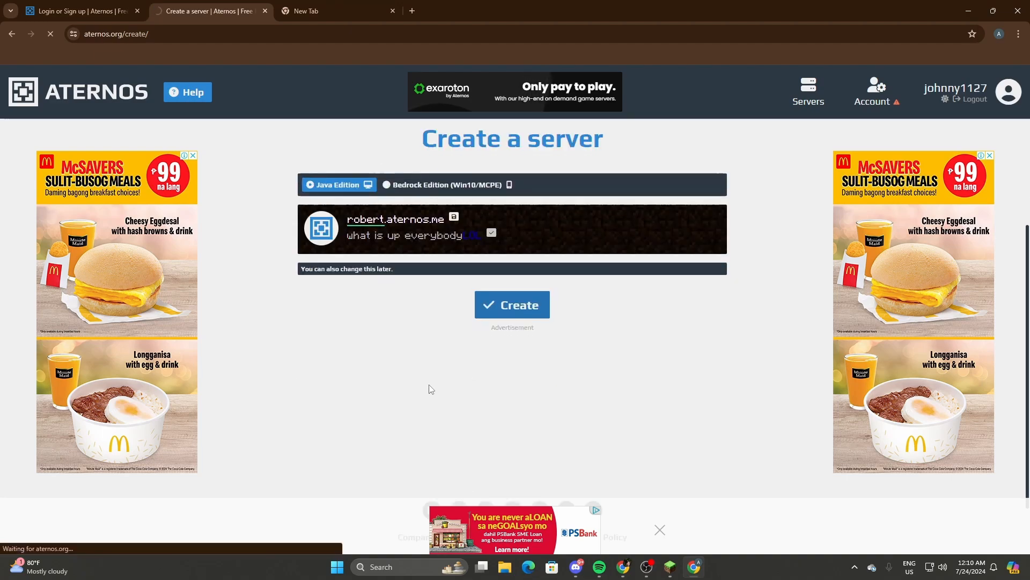
- Finish creation and load the offline robertOM7E.aternos.me dashboard running Vanilla 1.21
left_click(512, 304)
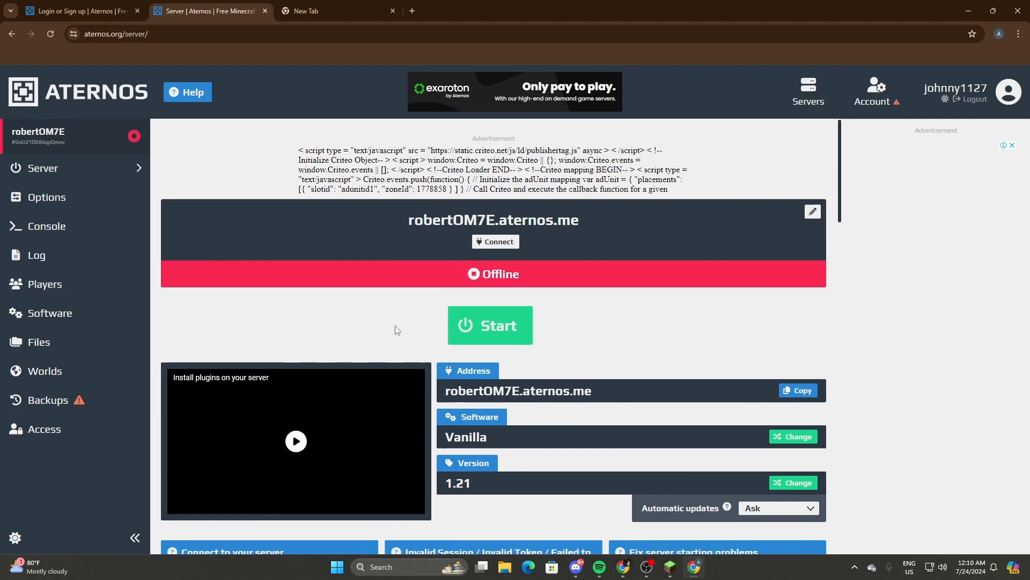
mouse_move(495, 304)
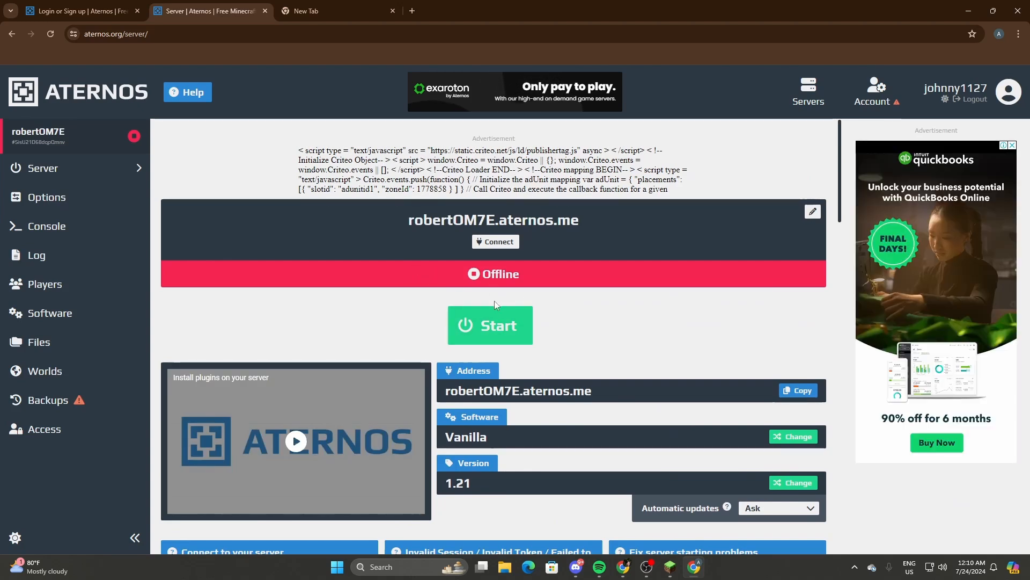
mouse_move(226, 278)
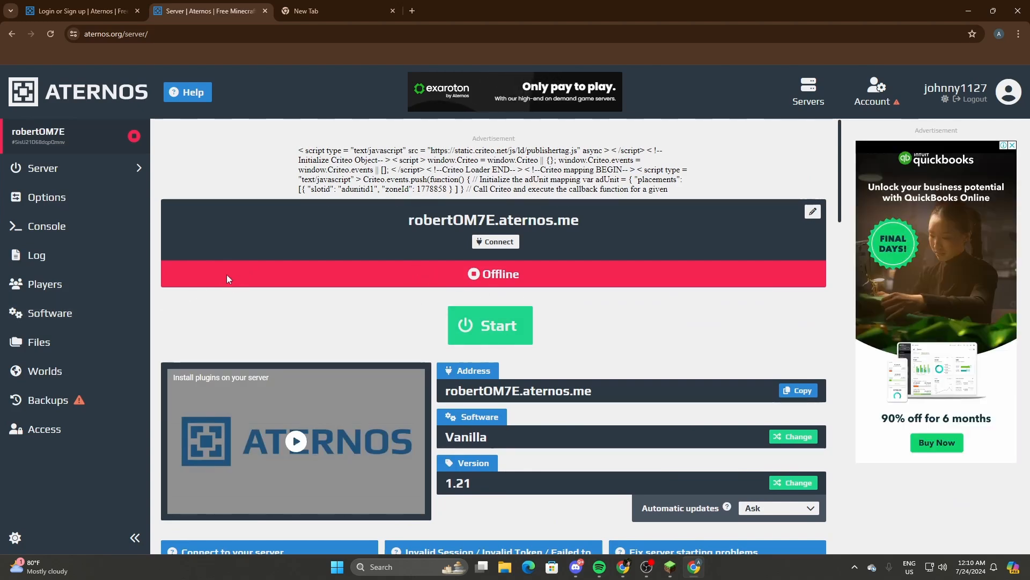
mouse_move(50, 313)
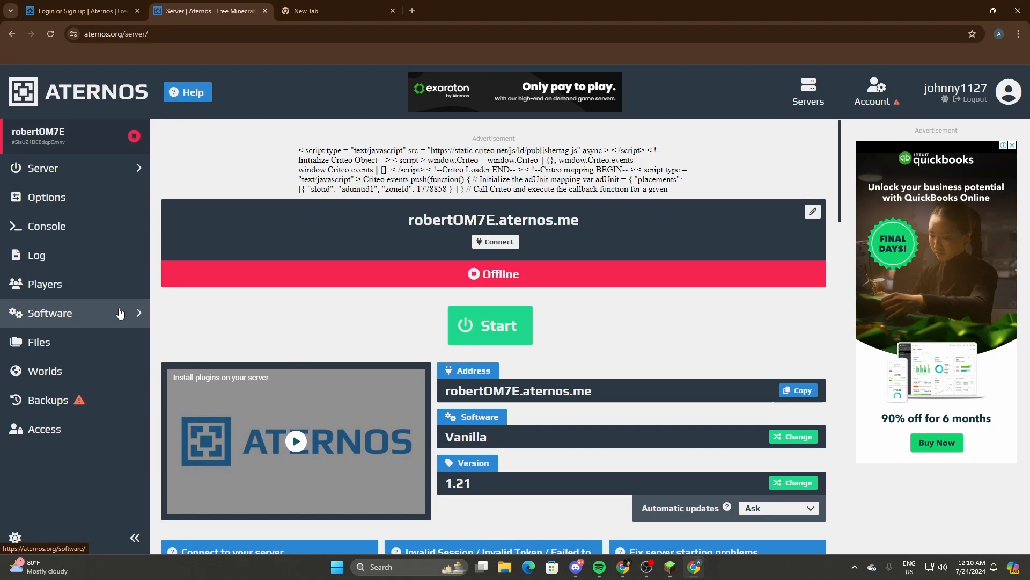
- Browse the Software page's Java and Bedrock server types, then go to Options
left_click(49, 313)
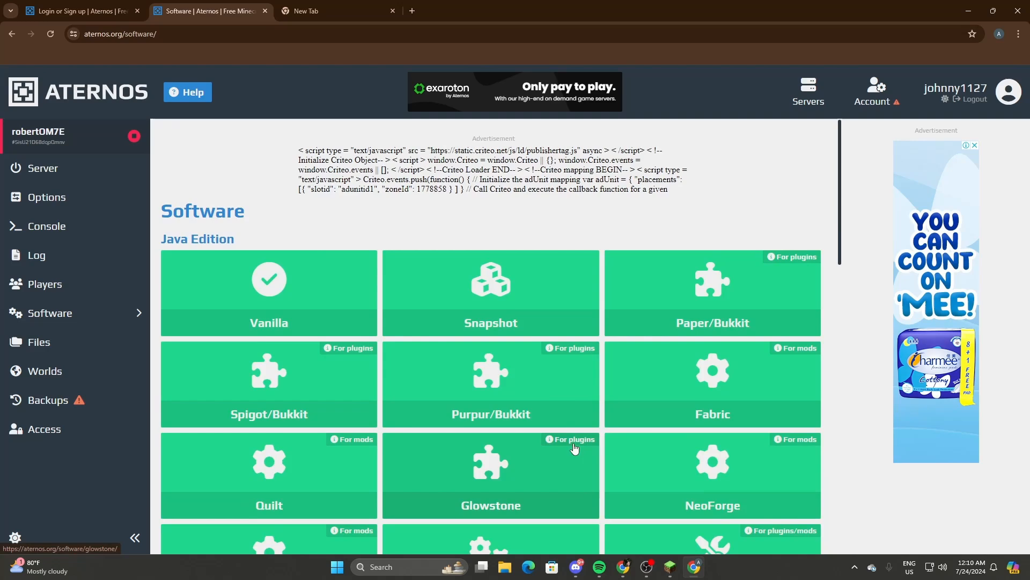
scroll("down", 3)
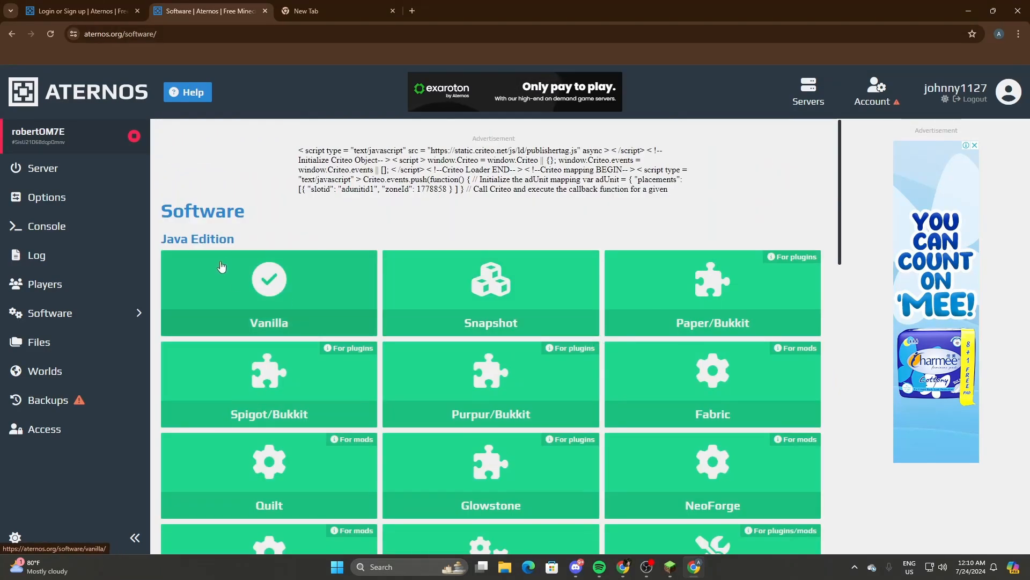
scroll("down", 3)
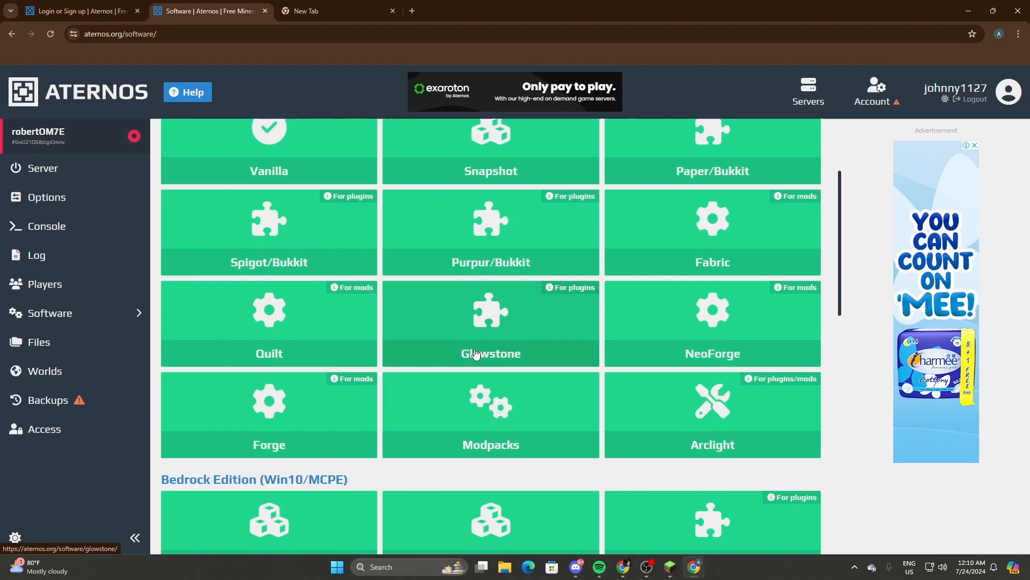
scroll("up", 3)
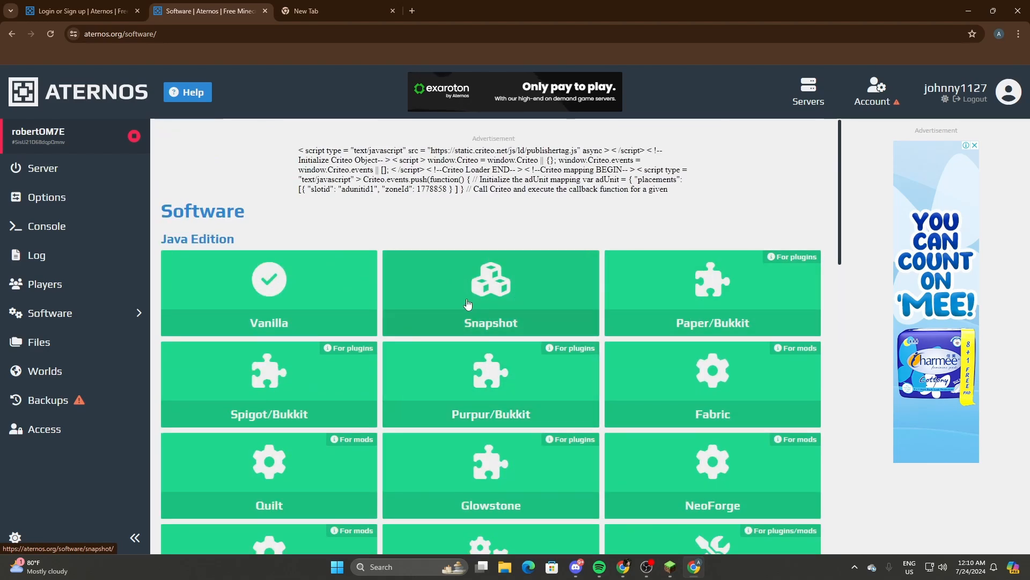
scroll("down", 3)
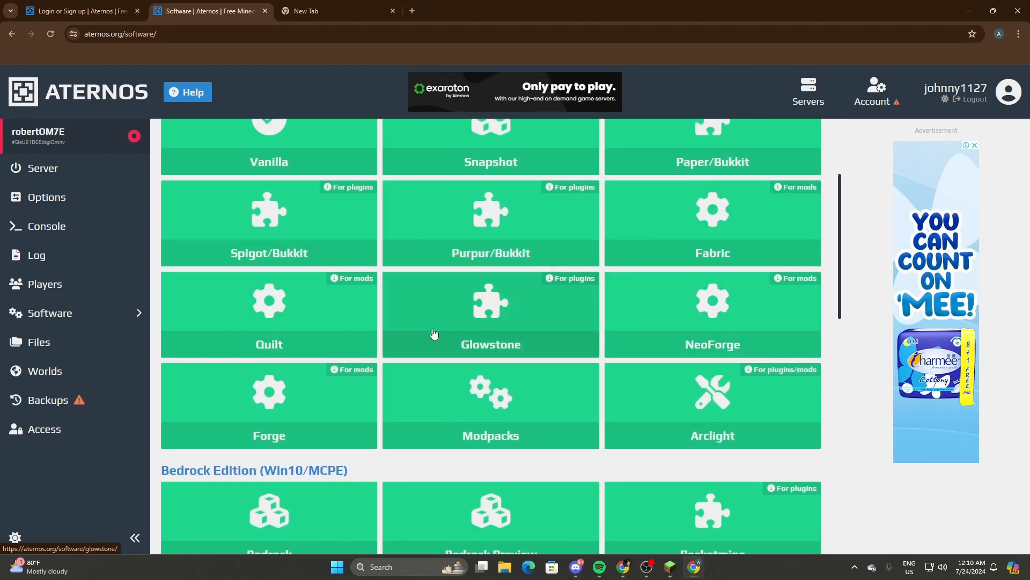
scroll("down", 3)
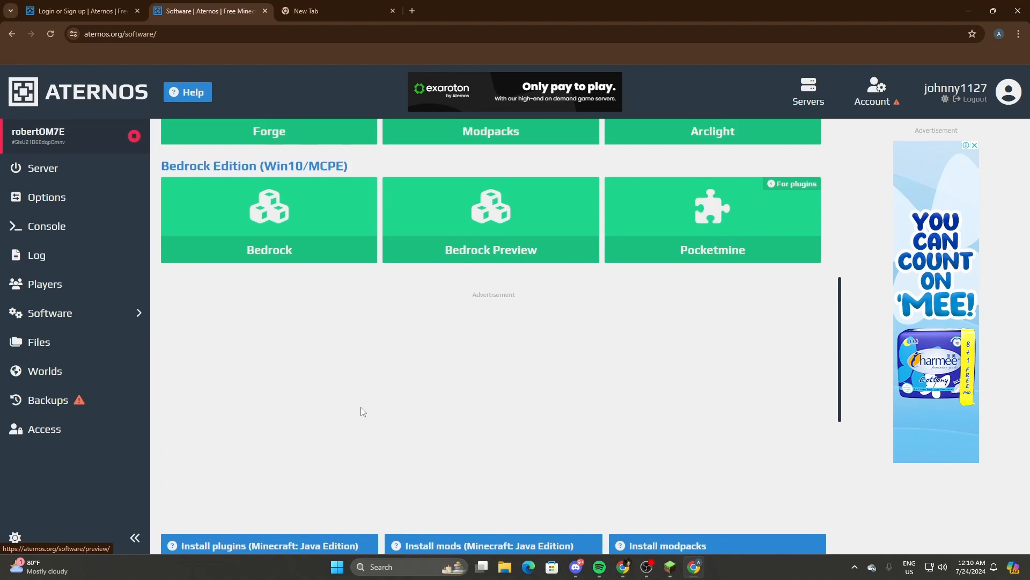
left_click(46, 196)
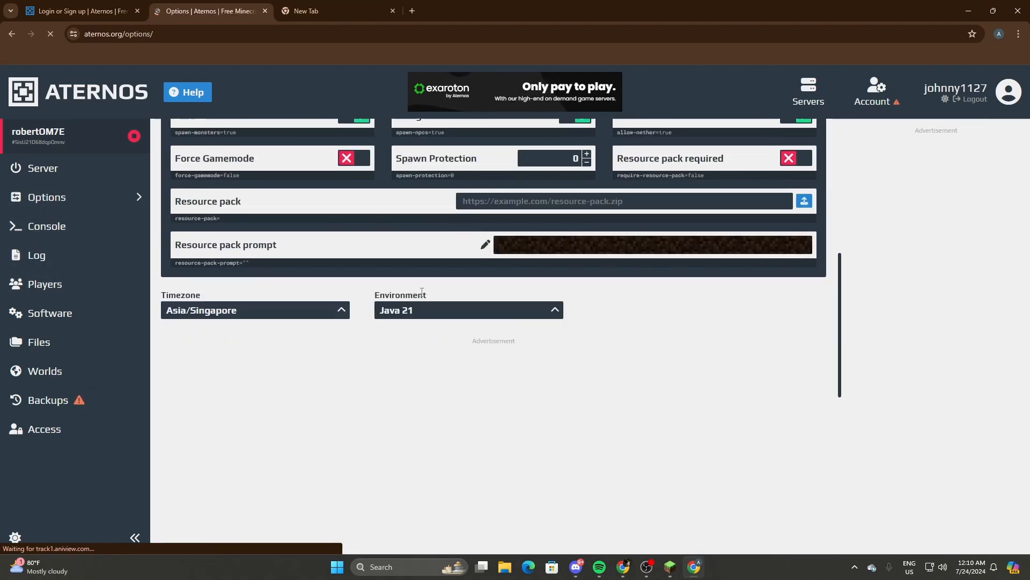
- Switch on Cracked, Whitelist and Force Gamemode in the server properties
scroll("up", 3)
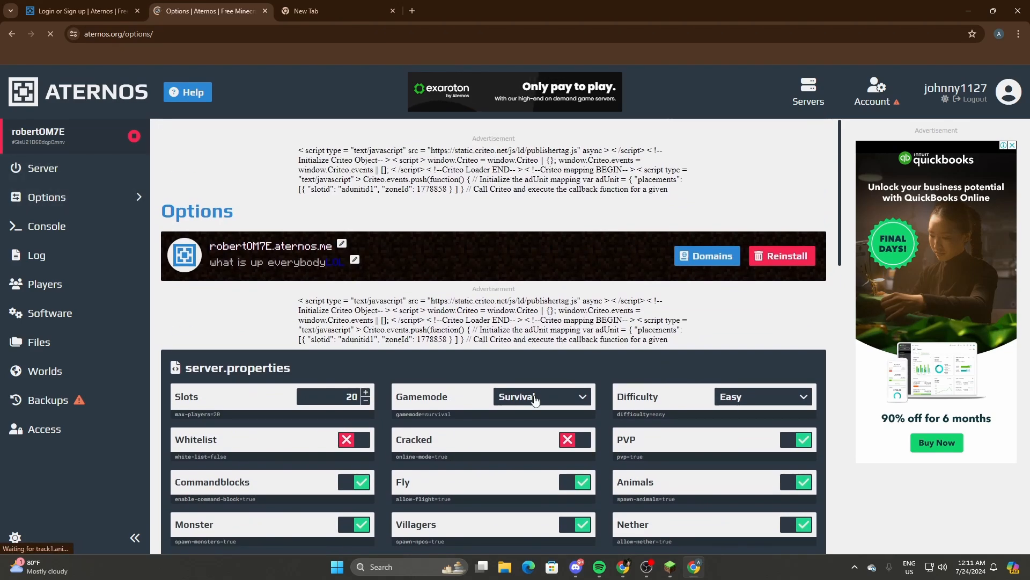
scroll("down", 3)
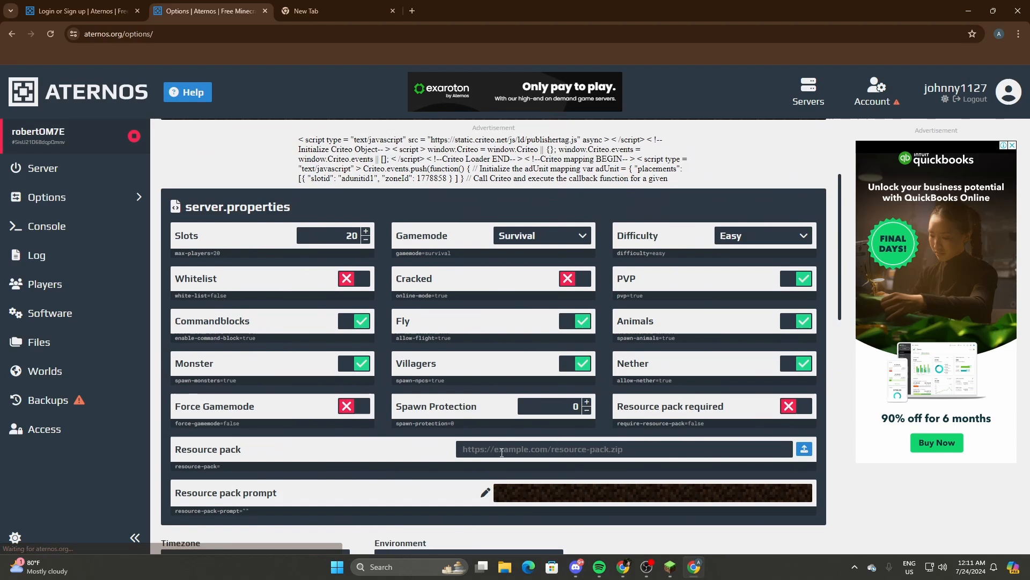
left_click(574, 278)
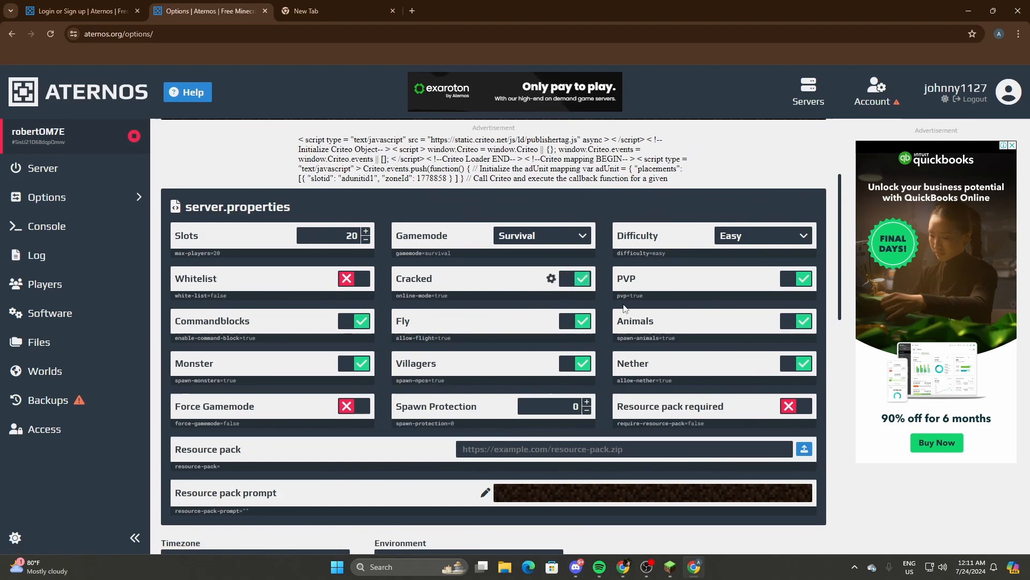
left_click(575, 278)
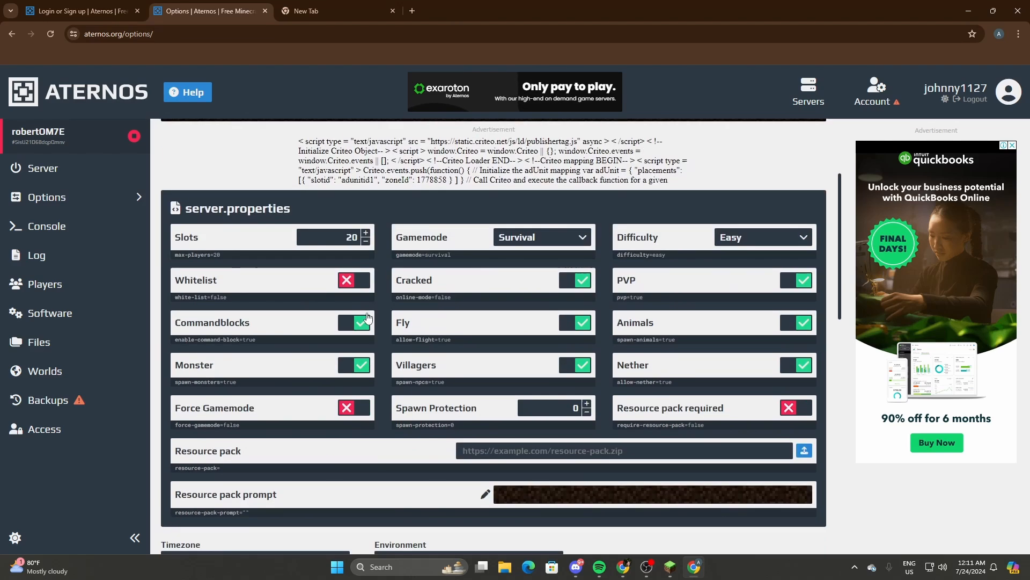
left_click(355, 280)
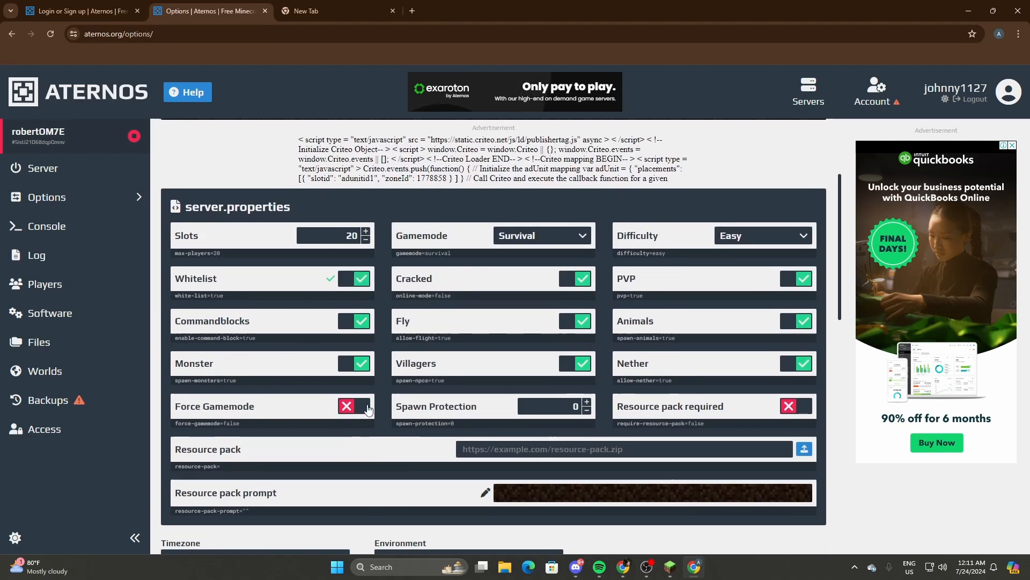
left_click(355, 405)
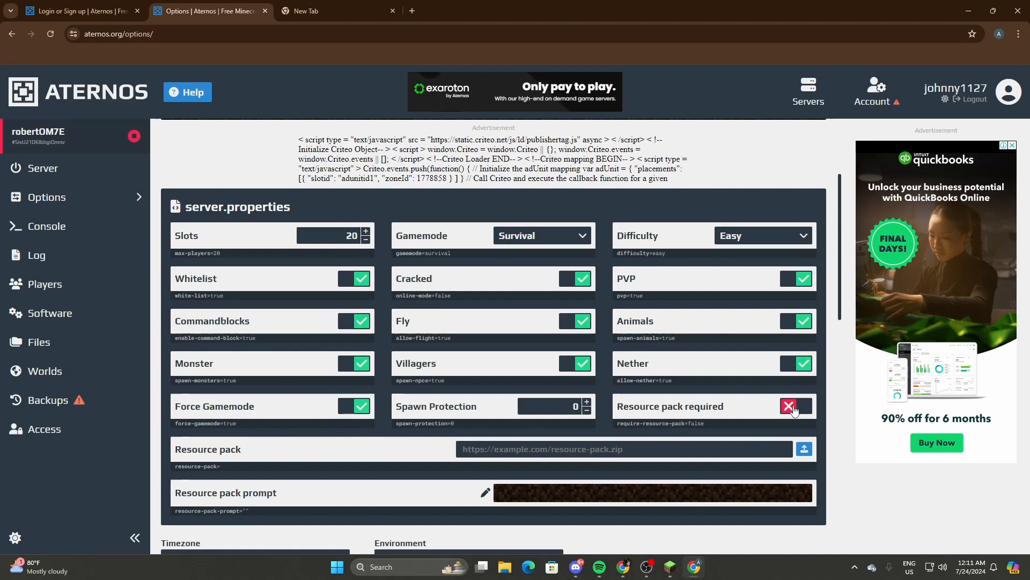
scroll("down", 3)
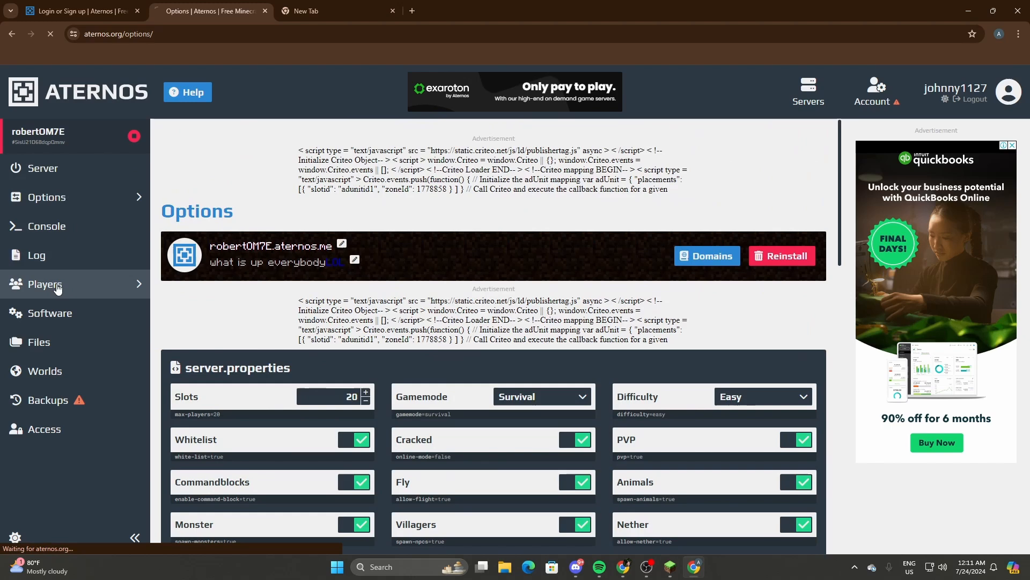
- View the Players page's whitelist, OP and ban lists, then return to the Server overview
left_click(45, 284)
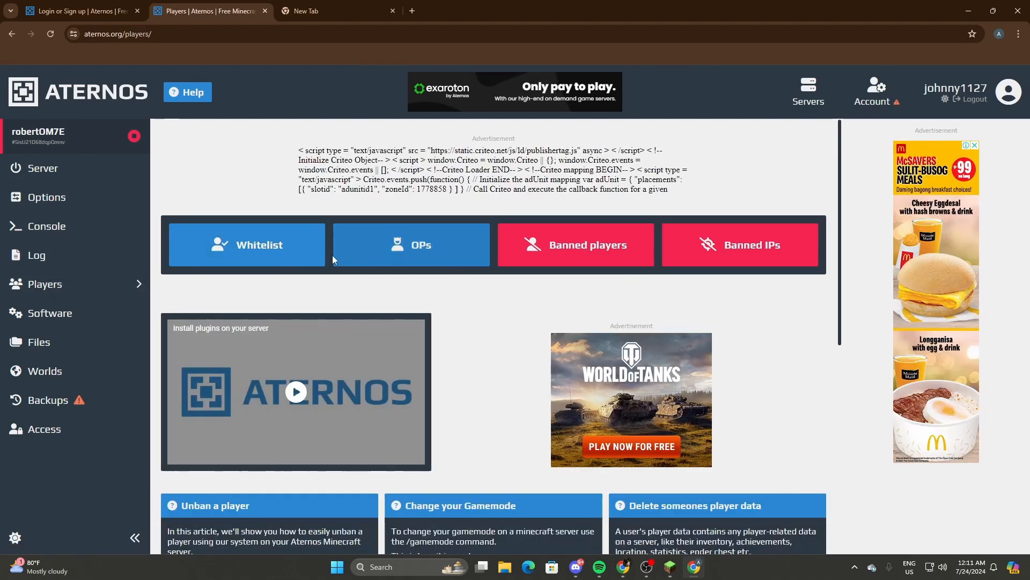
mouse_move(793, 246)
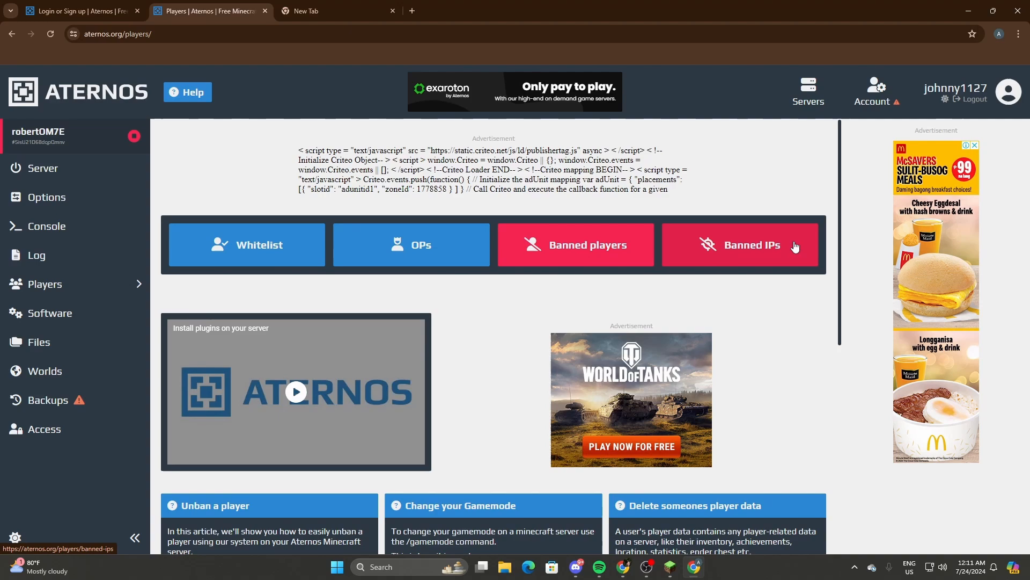
mouse_move(185, 287)
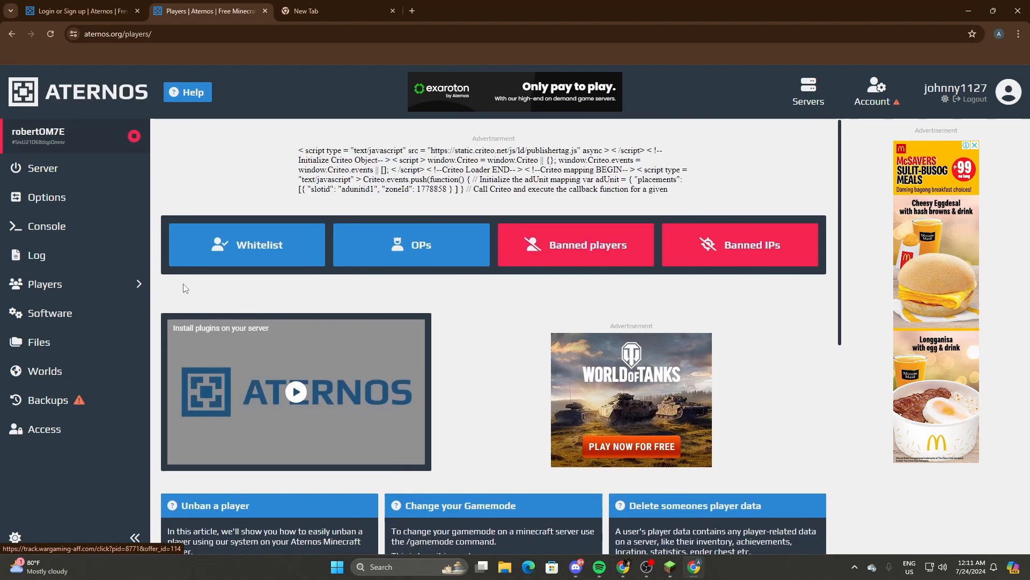
left_click(42, 168)
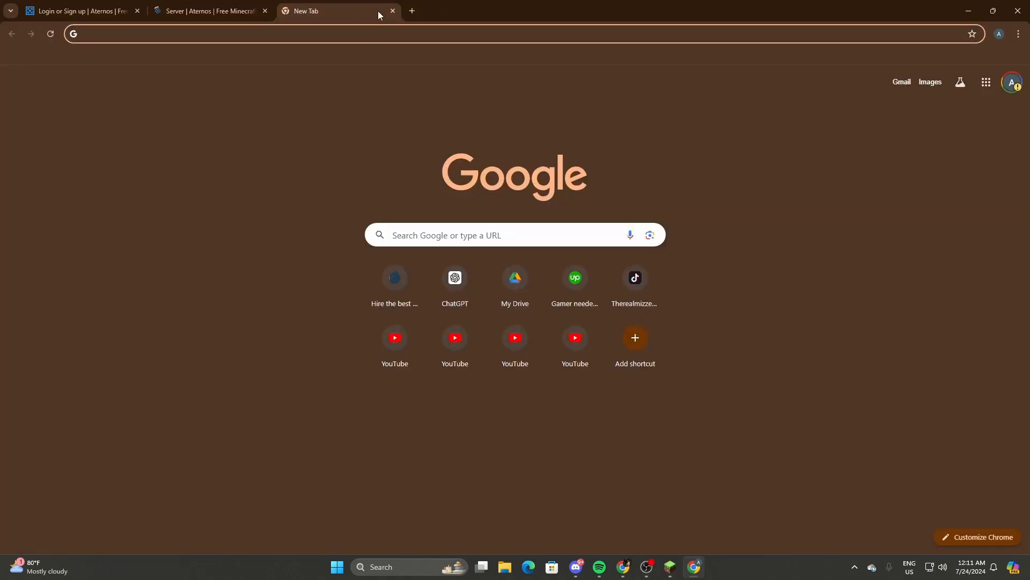
- Switch across browser tabs to the blank new tab for the 'empower minecraft' search
left_click(211, 11)
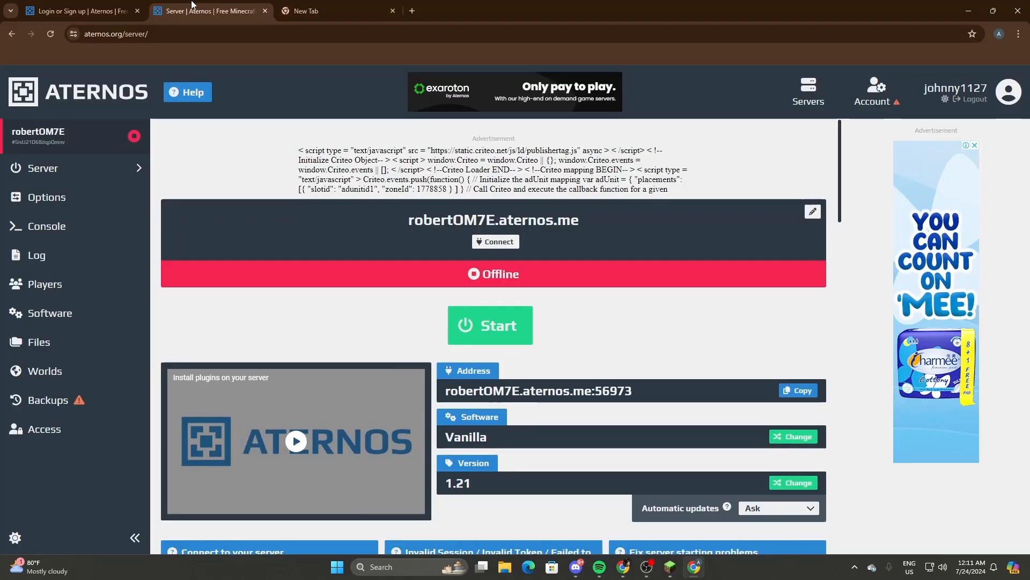
left_click(335, 11)
type("empower minecraft")
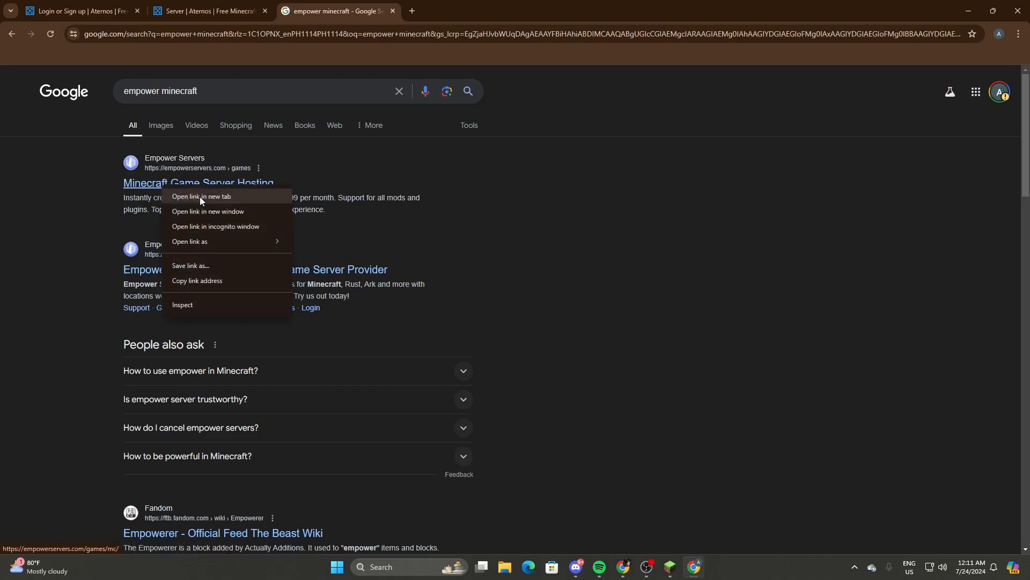
- Open Empower Servers, compare High Performance and Standard tiers, and view the Standard 4GB $7.99/mo plan
left_click(201, 197)
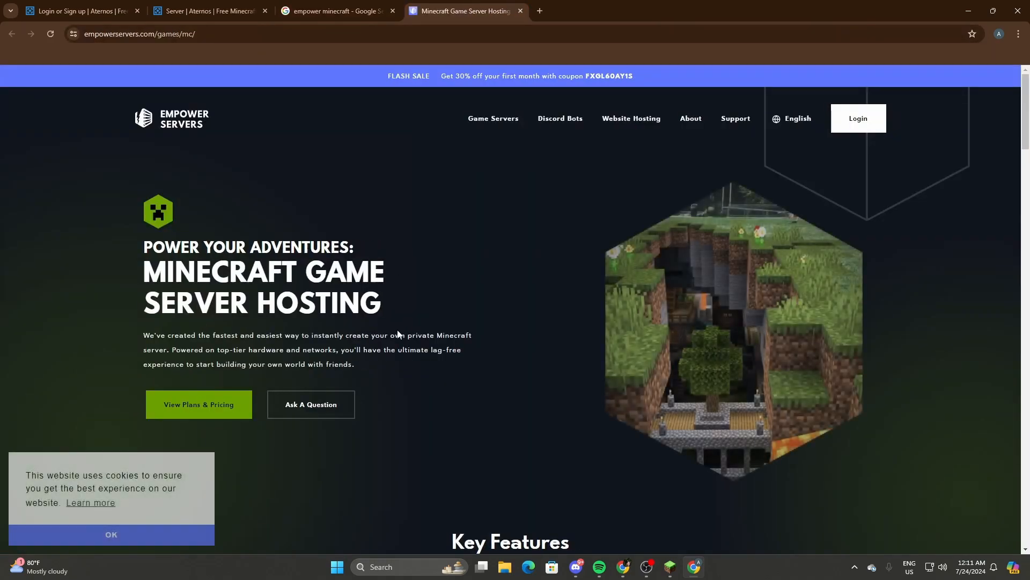
mouse_move(214, 413)
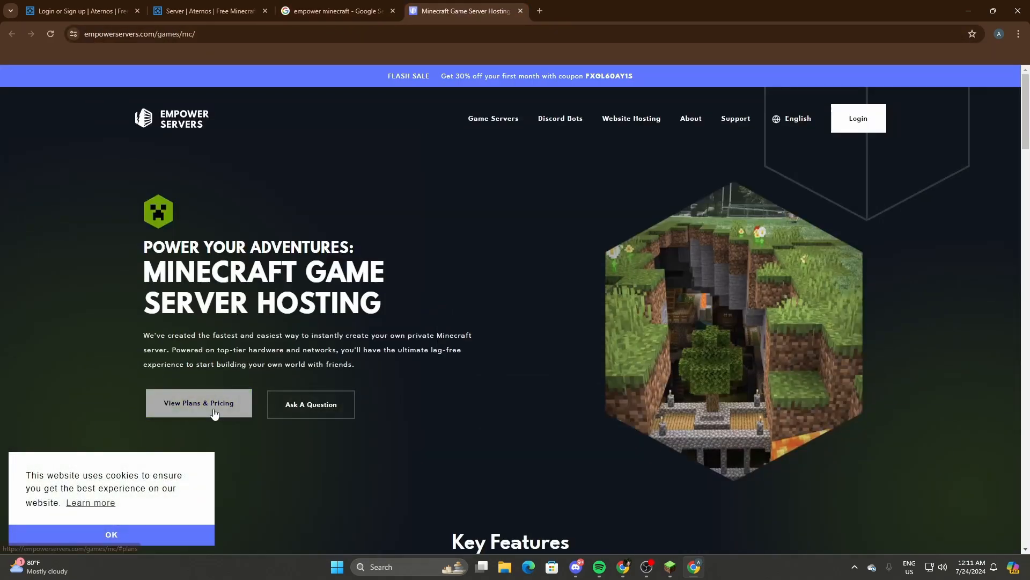
left_click(198, 403)
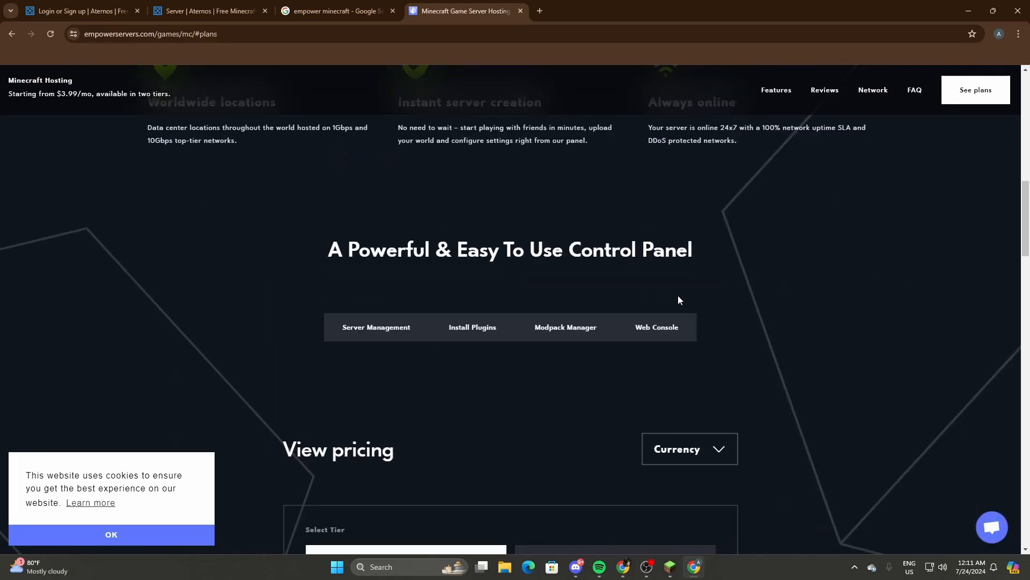
left_click(688, 448)
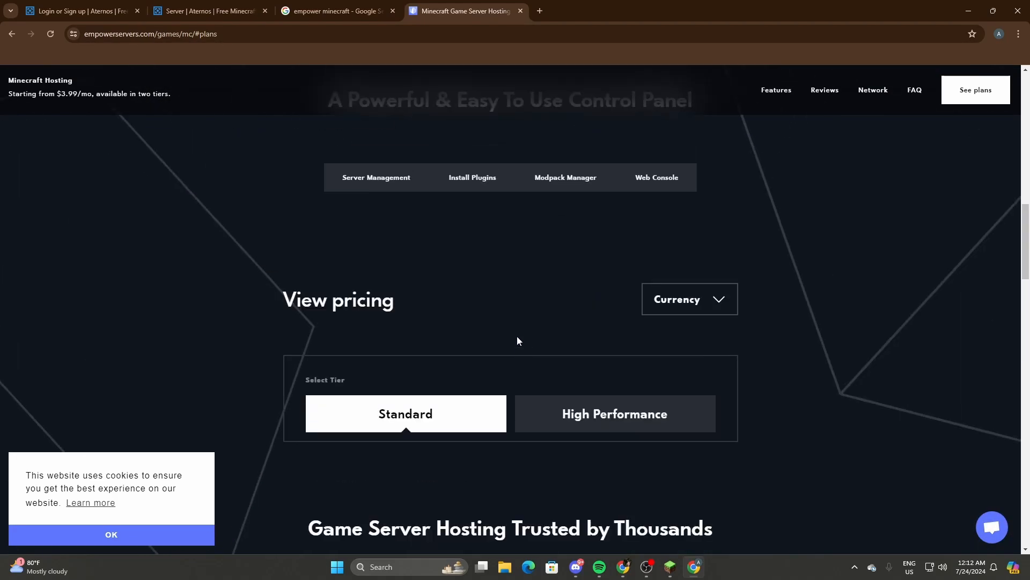
left_click(406, 414)
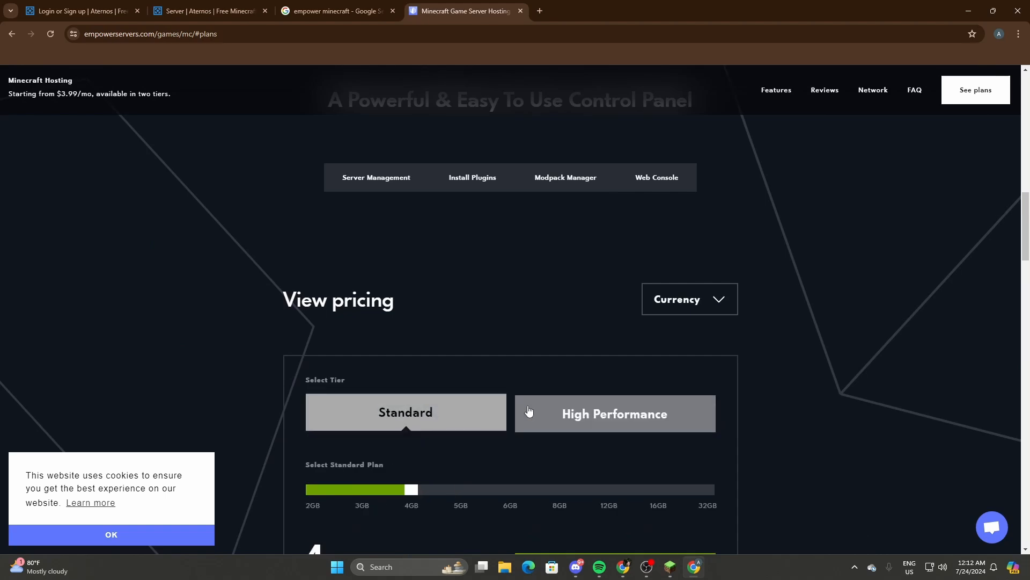
left_click(614, 413)
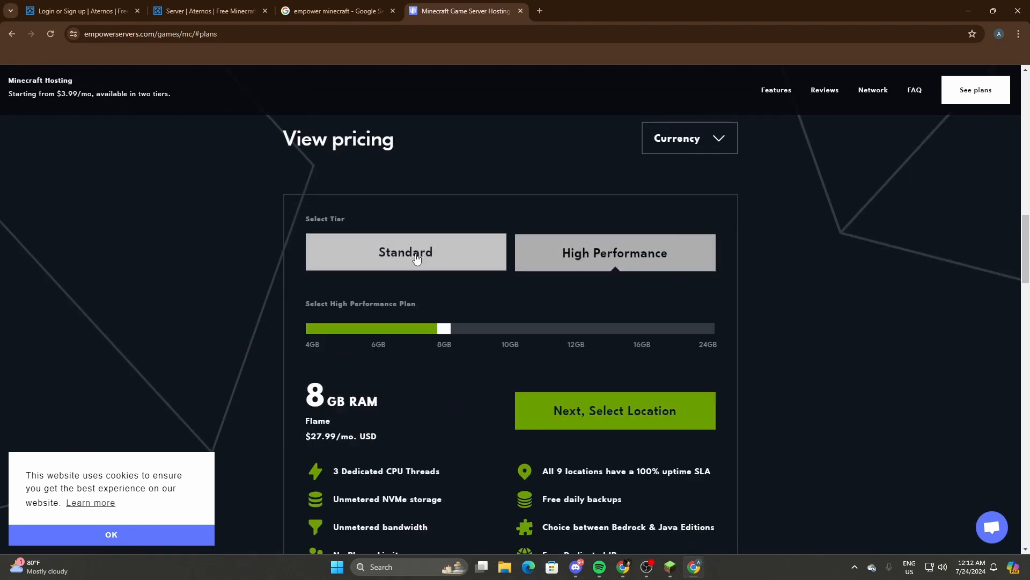
left_click(404, 252)
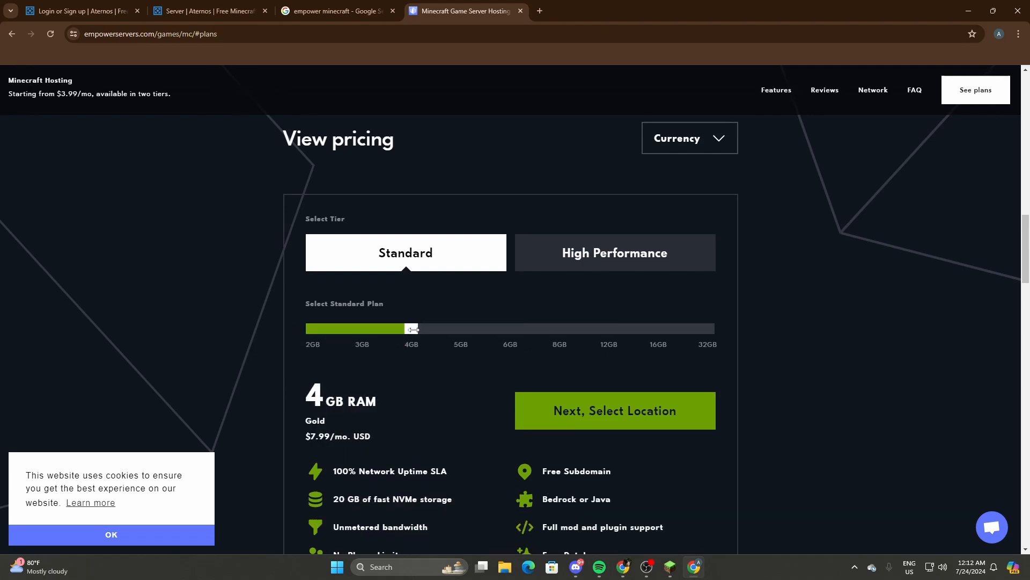
scroll("down", 3)
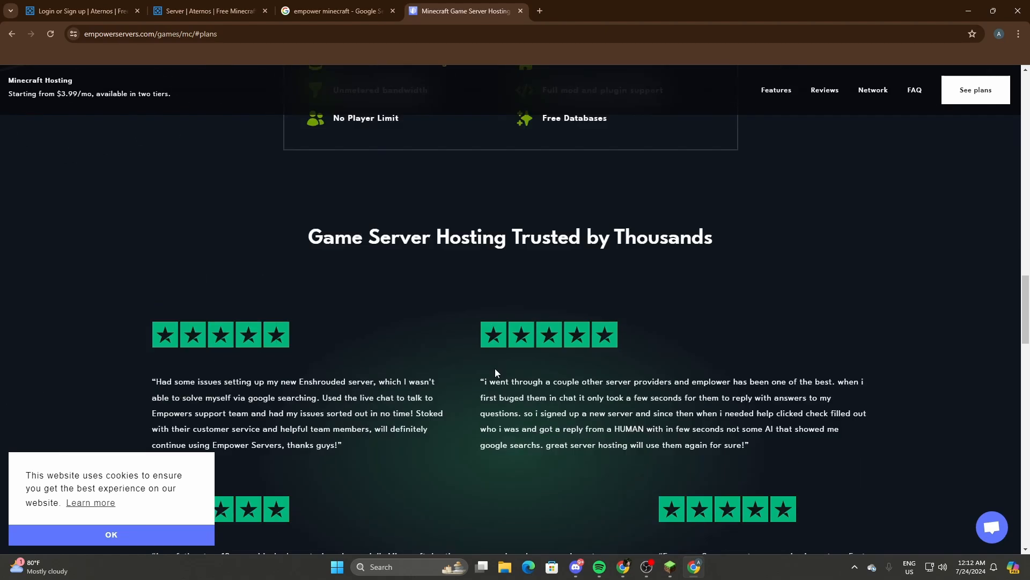
scroll("up", 3)
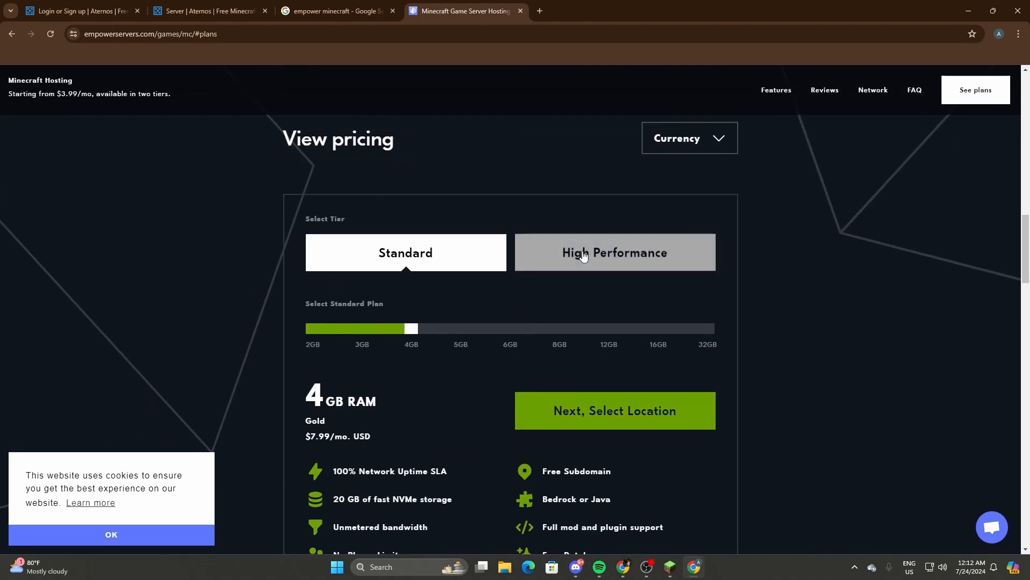
mouse_move(411, 351)
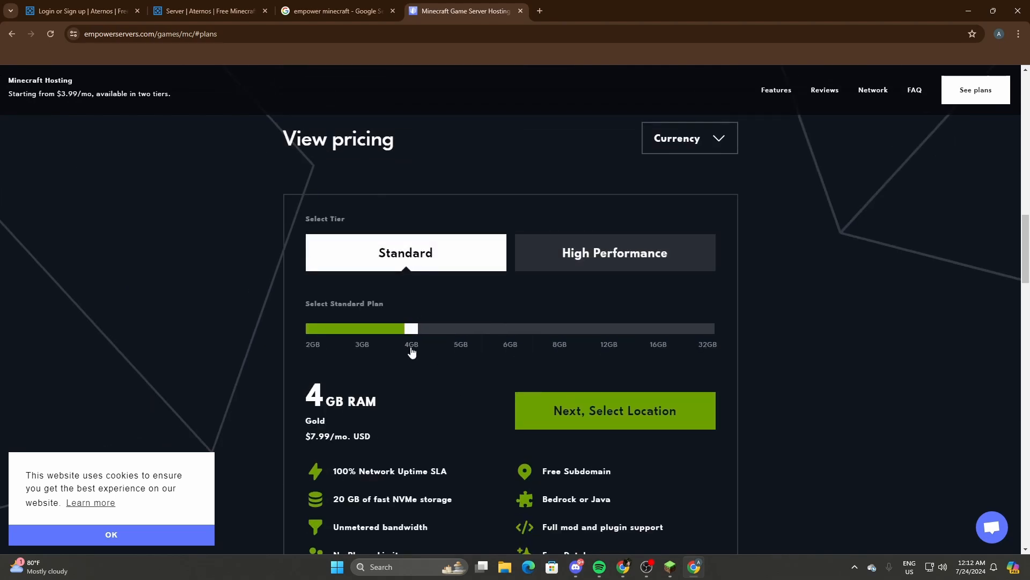
mouse_move(470, 384)
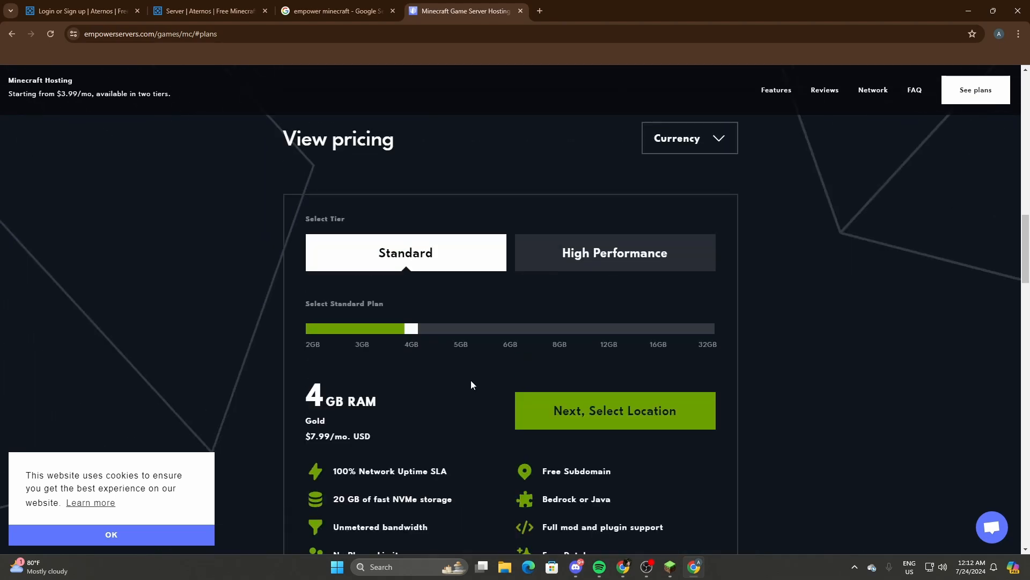
scroll("down", 3)
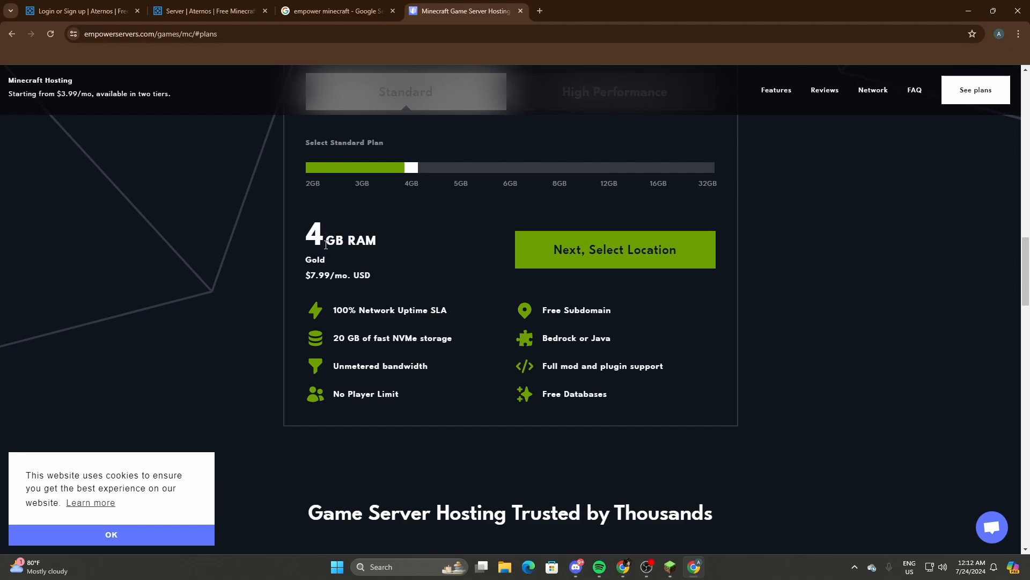
mouse_move(429, 272)
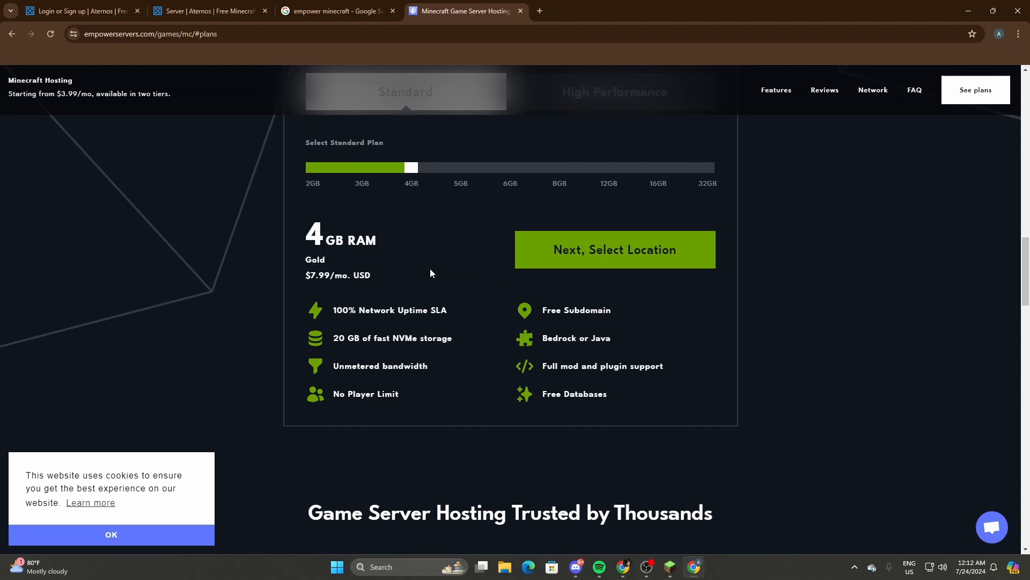
scroll("down", 3)
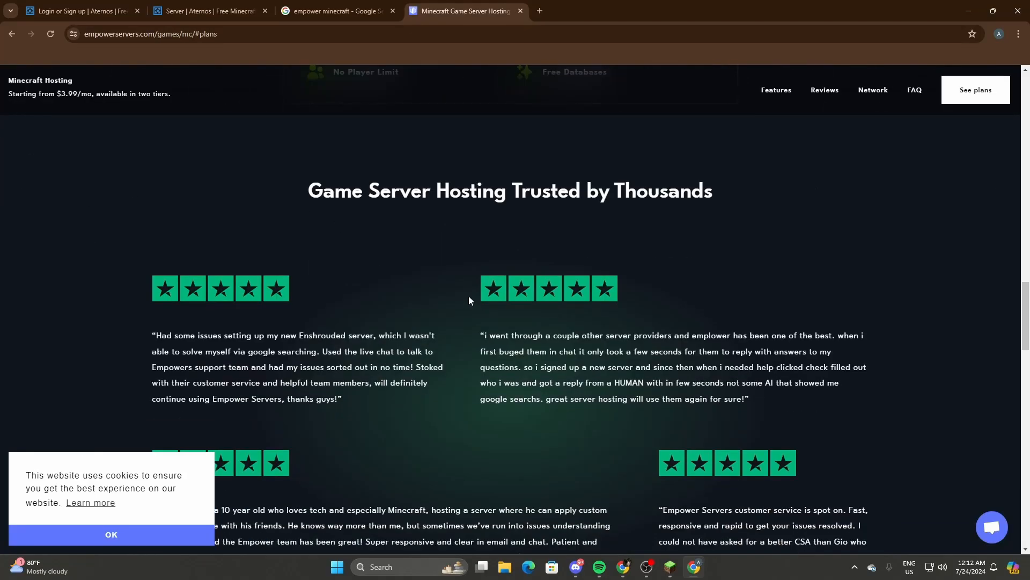
mouse_move(506, 260)
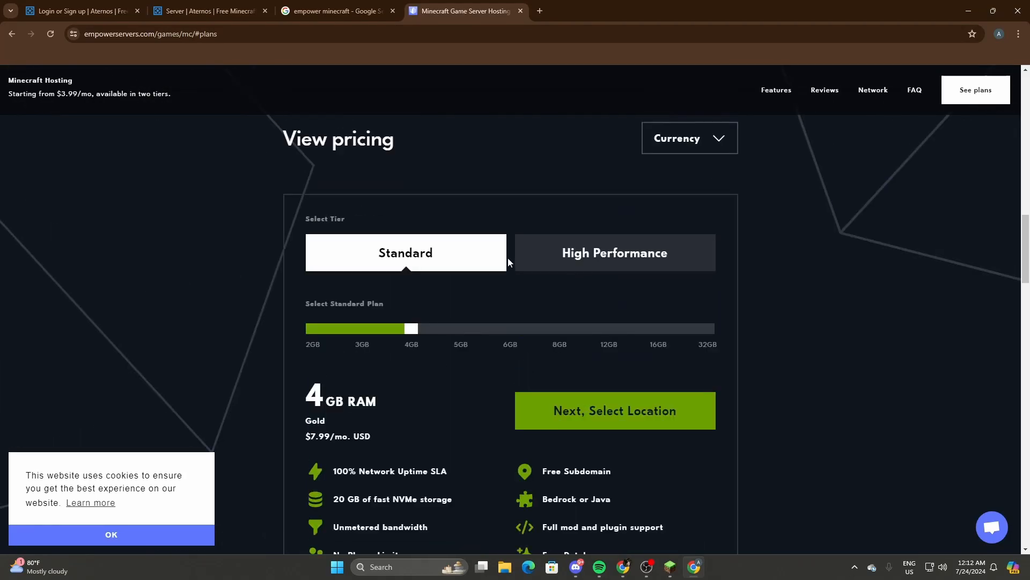
- Compare High Performance tier pricing, then return to the Standard tier plans
left_click(614, 251)
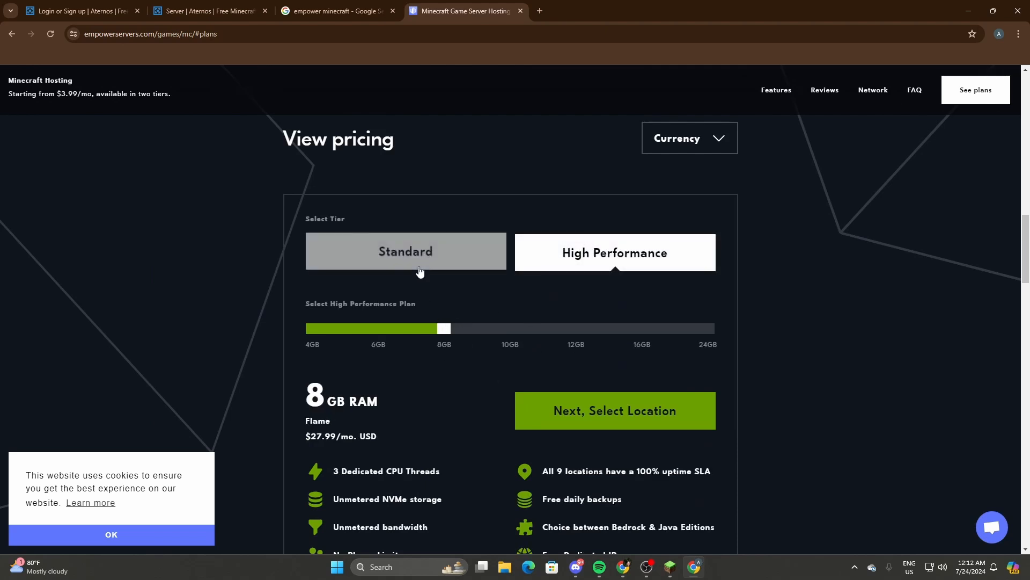
left_click(406, 252)
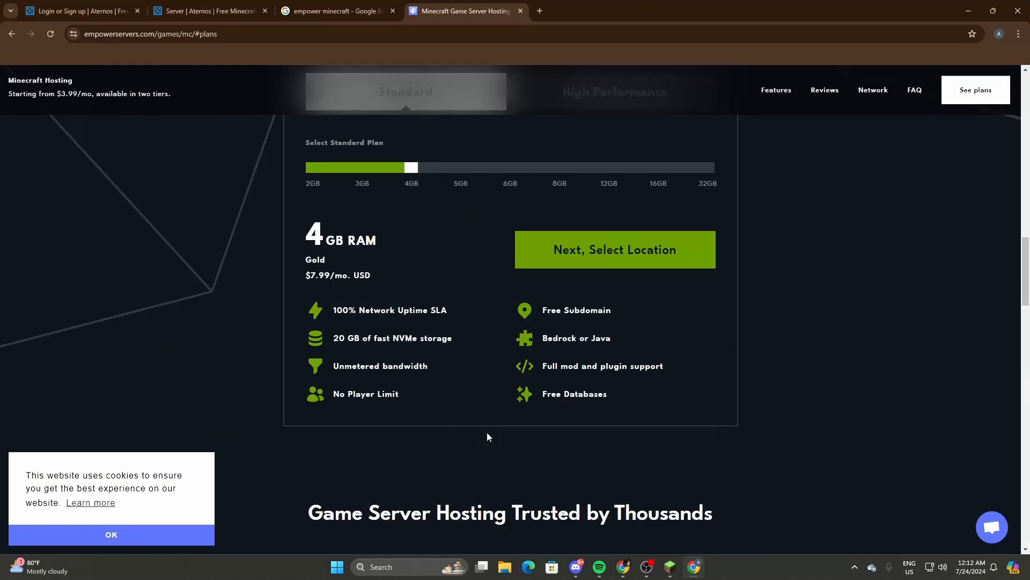
scroll("down", 3)
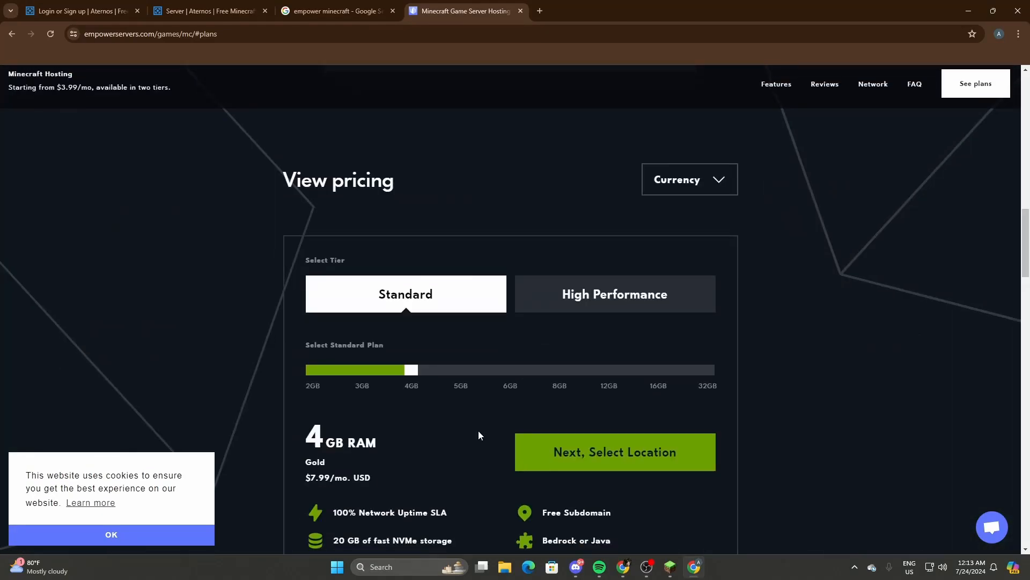
scroll("down", 3)
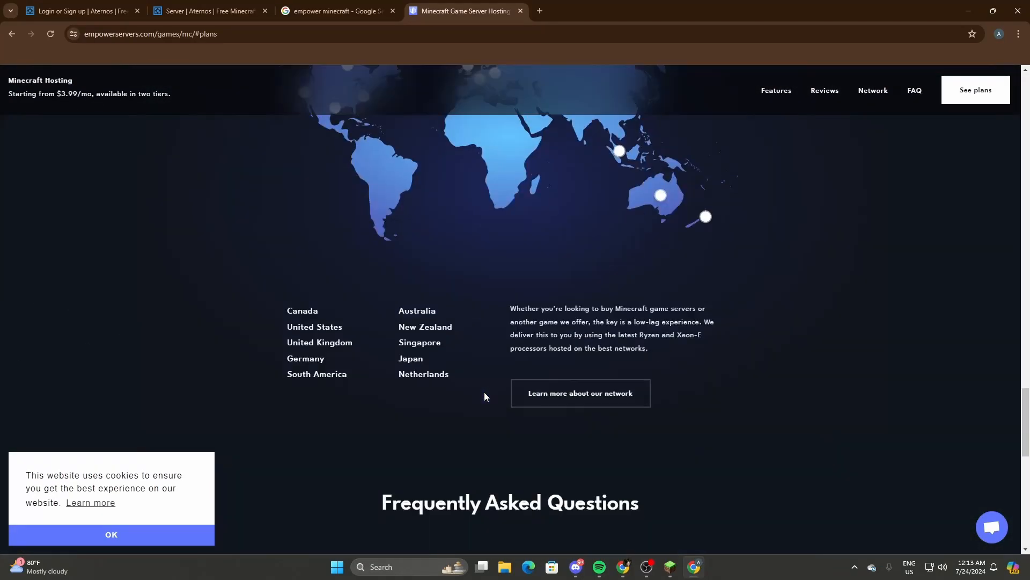
- Browse Empower Servers' locations and features, then go back to the Aternos server dashboard
scroll("up", 3)
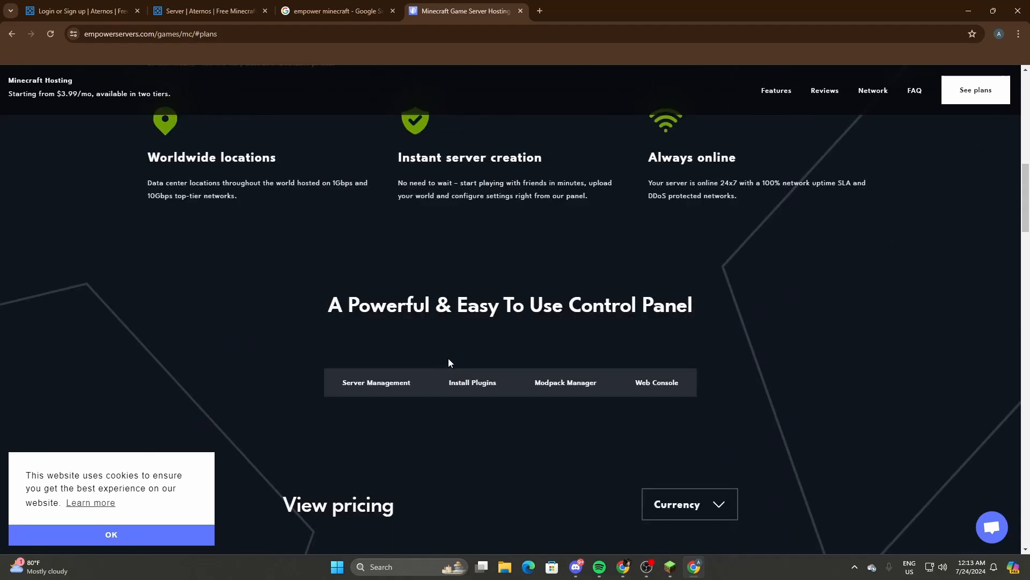
scroll("down", 3)
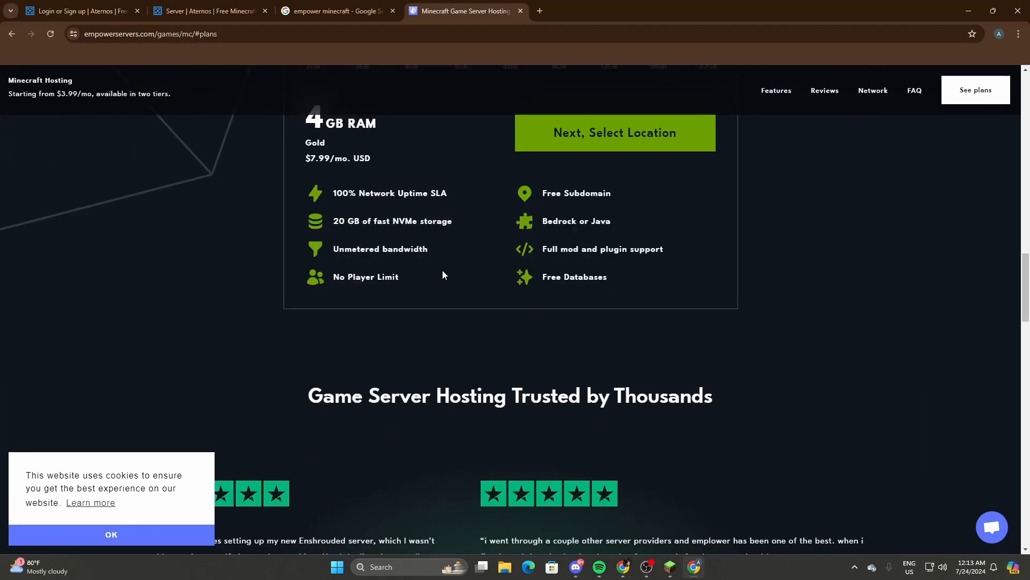
mouse_move(497, 273)
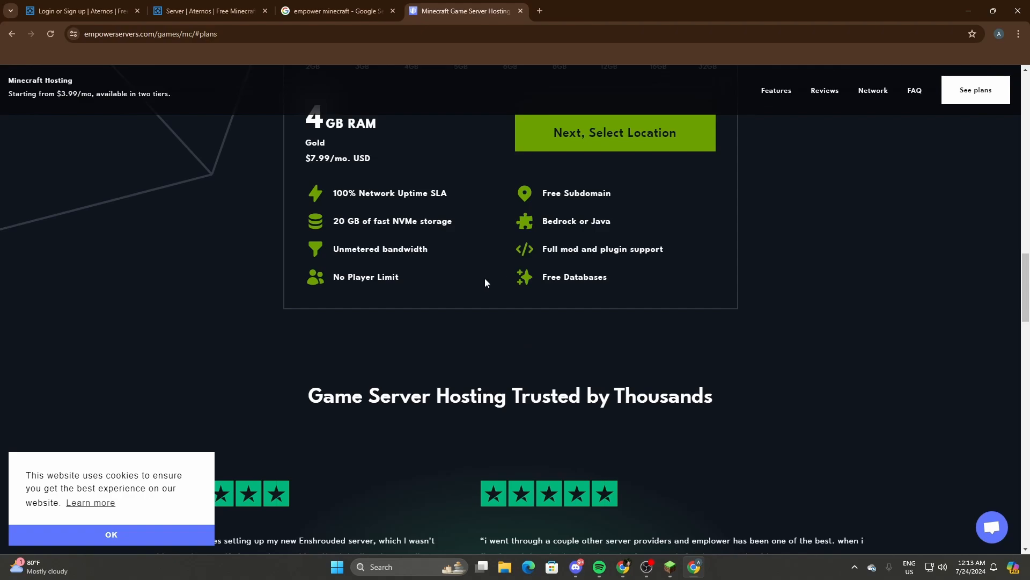
scroll("up", 3)
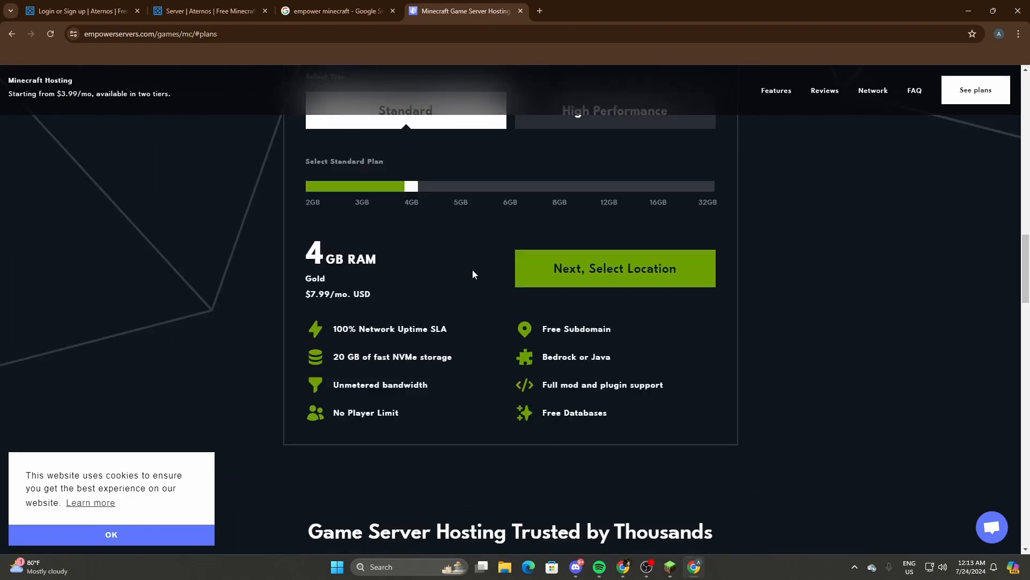
left_click(211, 11)
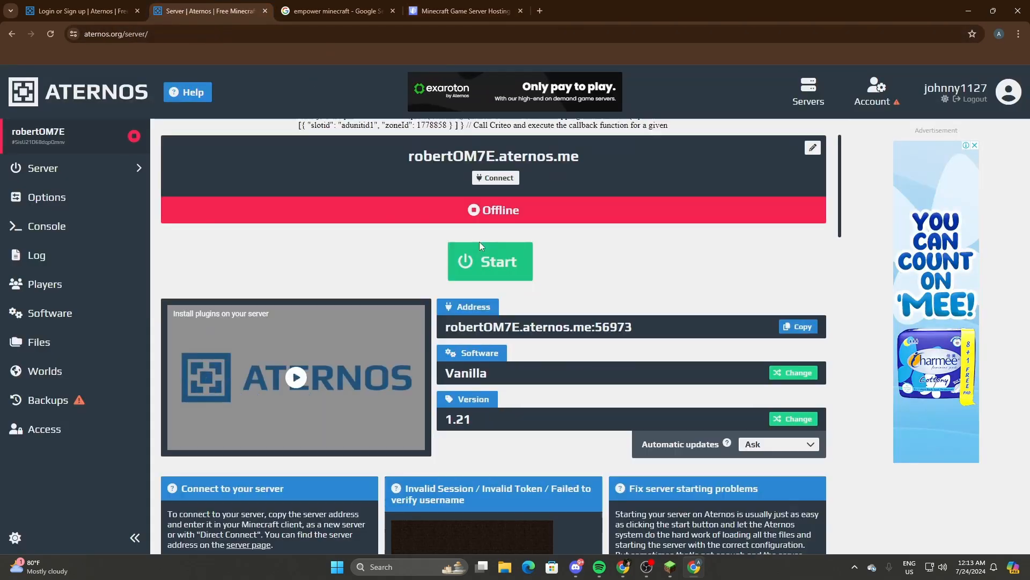
- Look over the offline robertOM7E.aternos.me Vanilla 1.21 dashboard, then return to Empower Servers
scroll("up", 3)
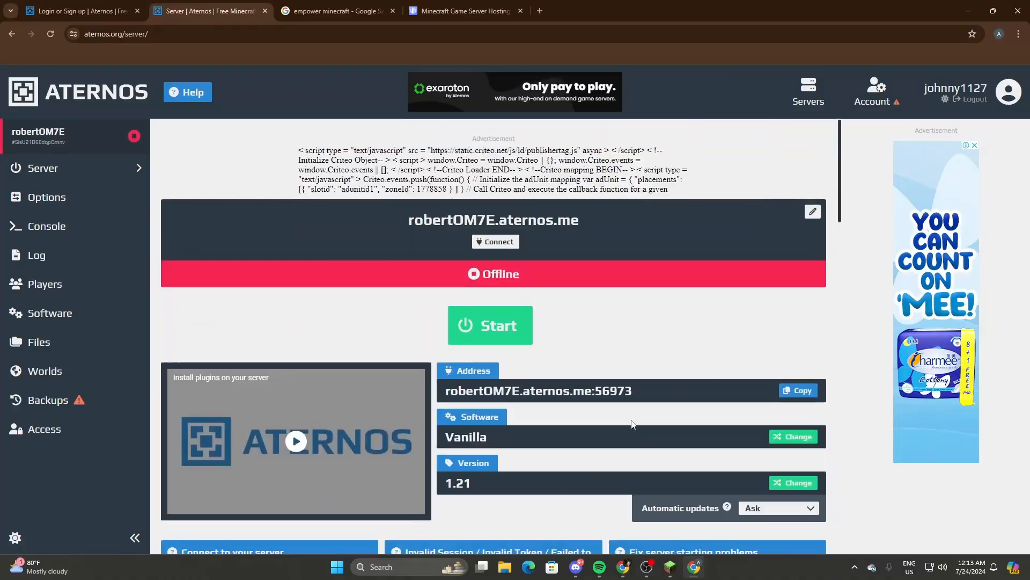
mouse_move(585, 431)
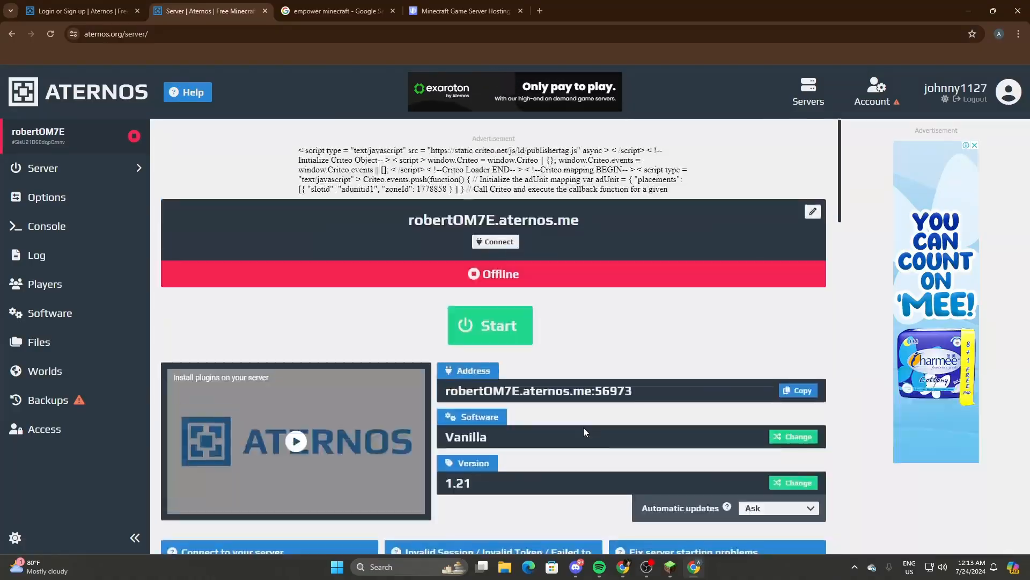
scroll("down", 3)
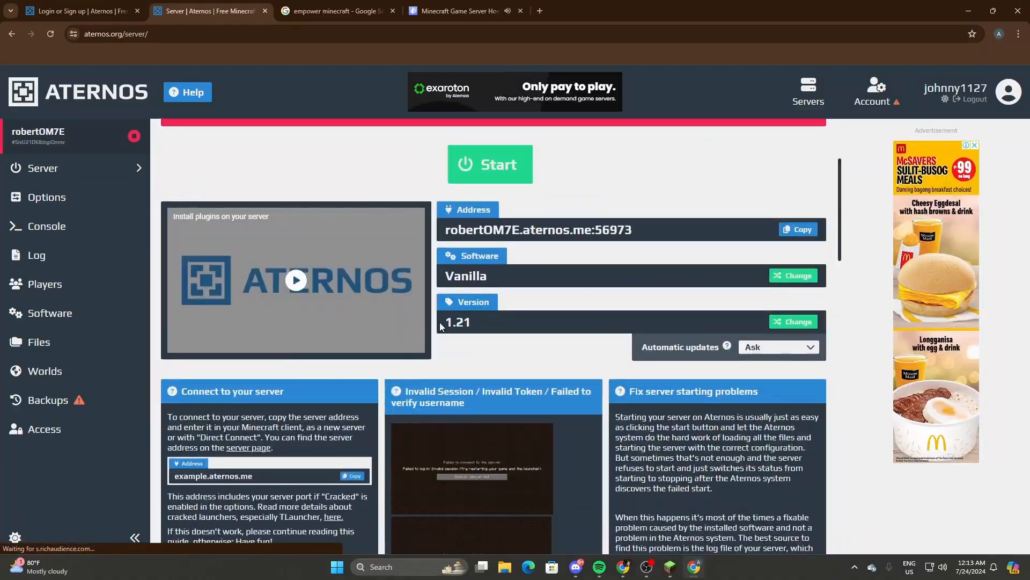
scroll("up", 3)
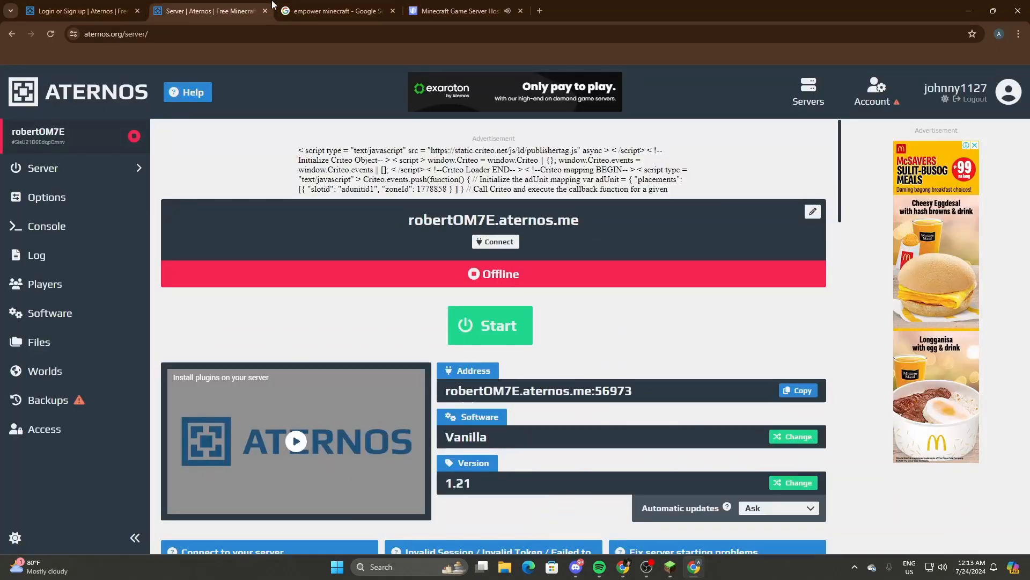
left_click(334, 11)
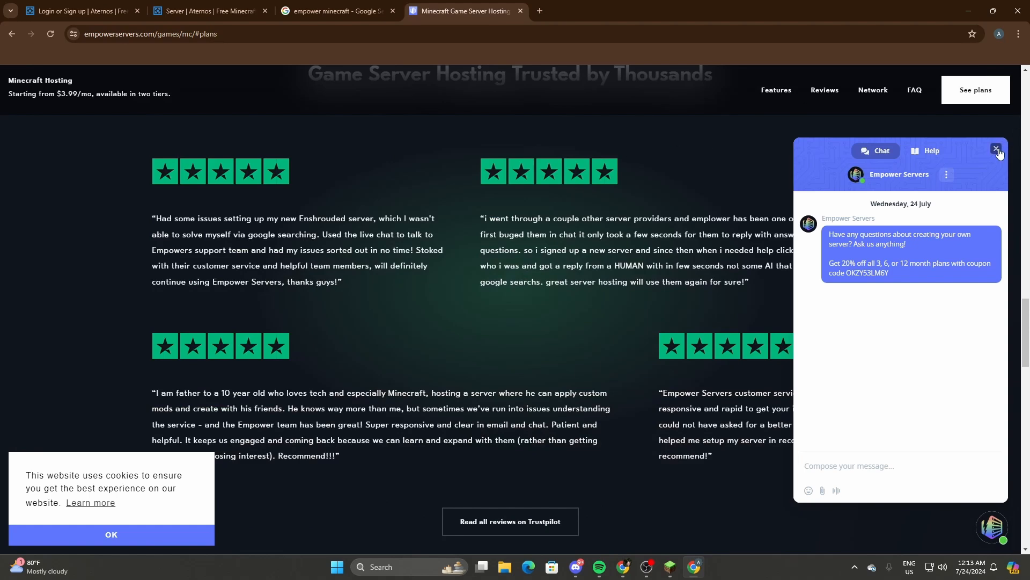
- Close the support chat and review the Standard 4GB Gold plan at $7.99/mo
left_click(996, 148)
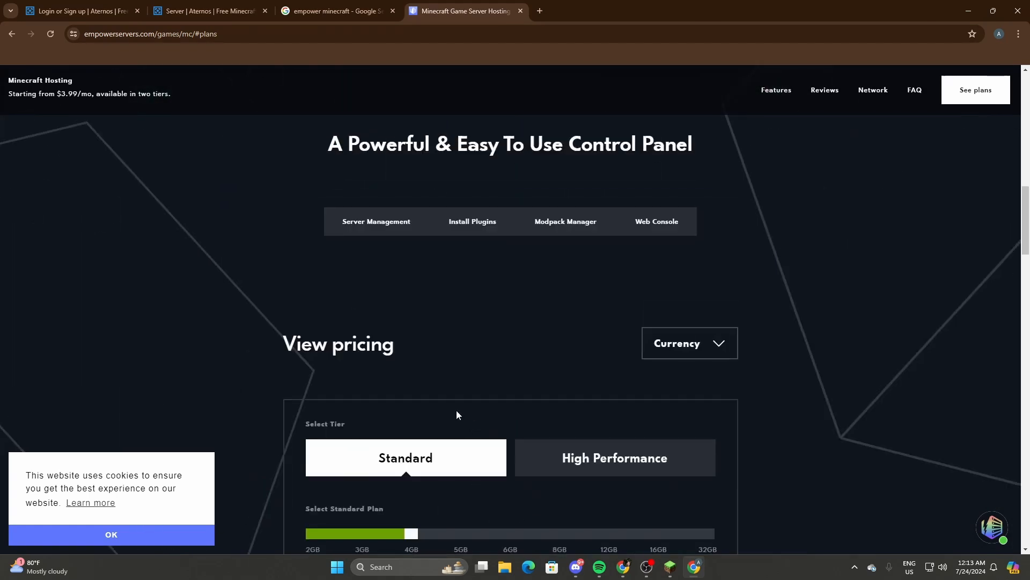
scroll("down", 3)
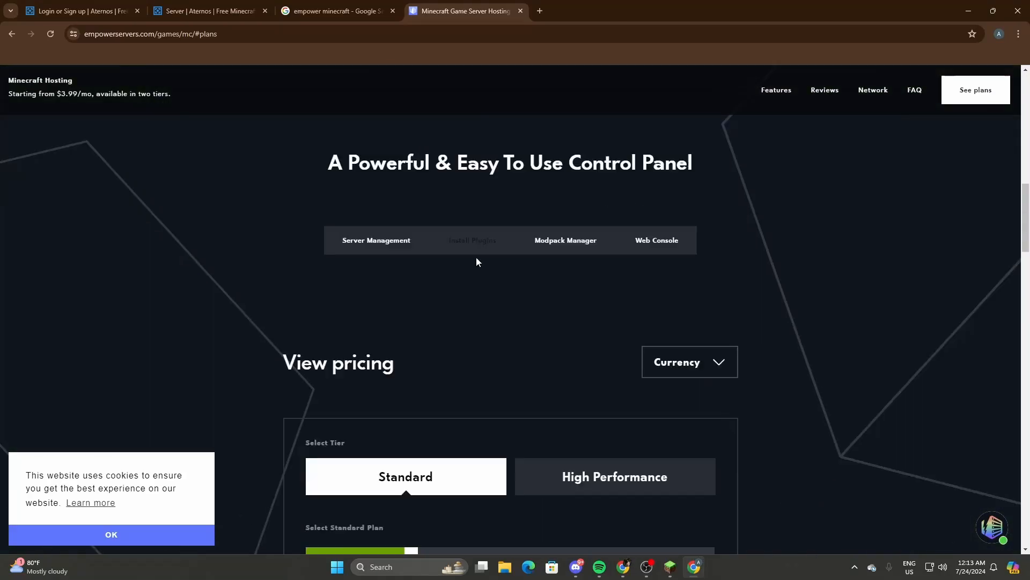
scroll("down", 3)
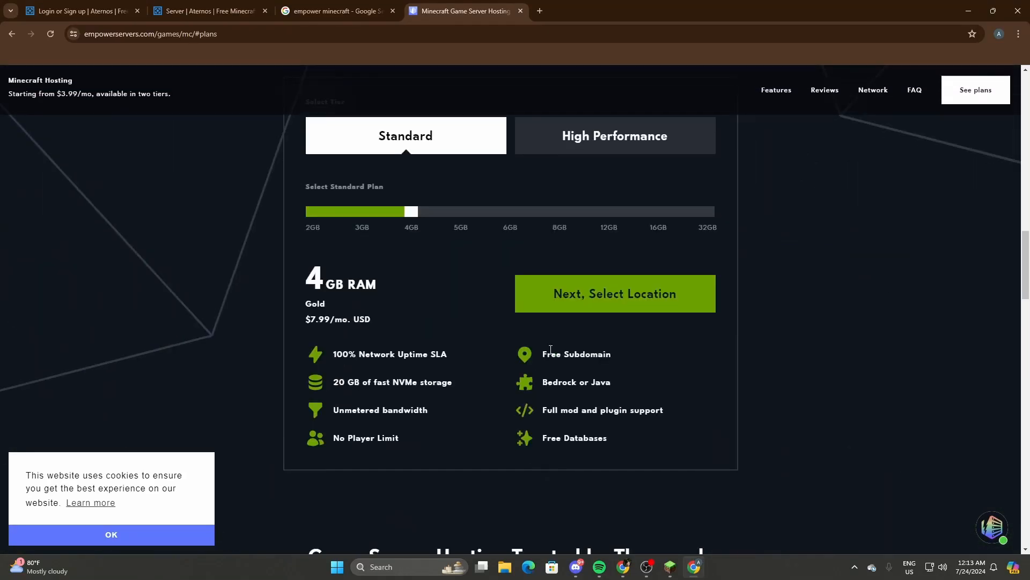
scroll("up", 3)
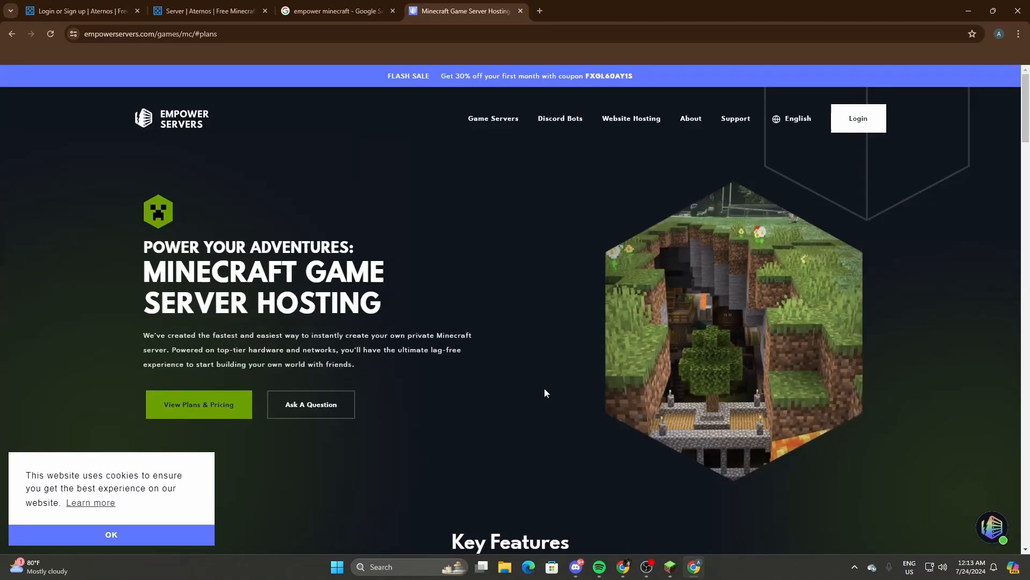